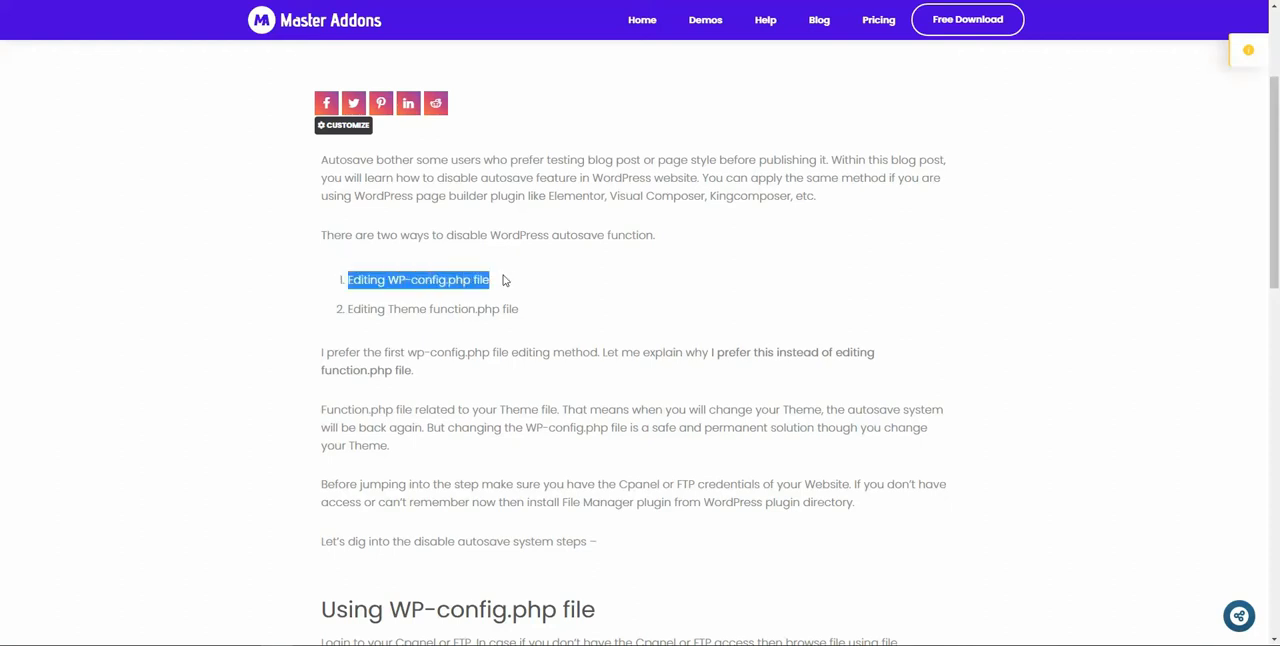
pyautogui.moveTo(344, 316)
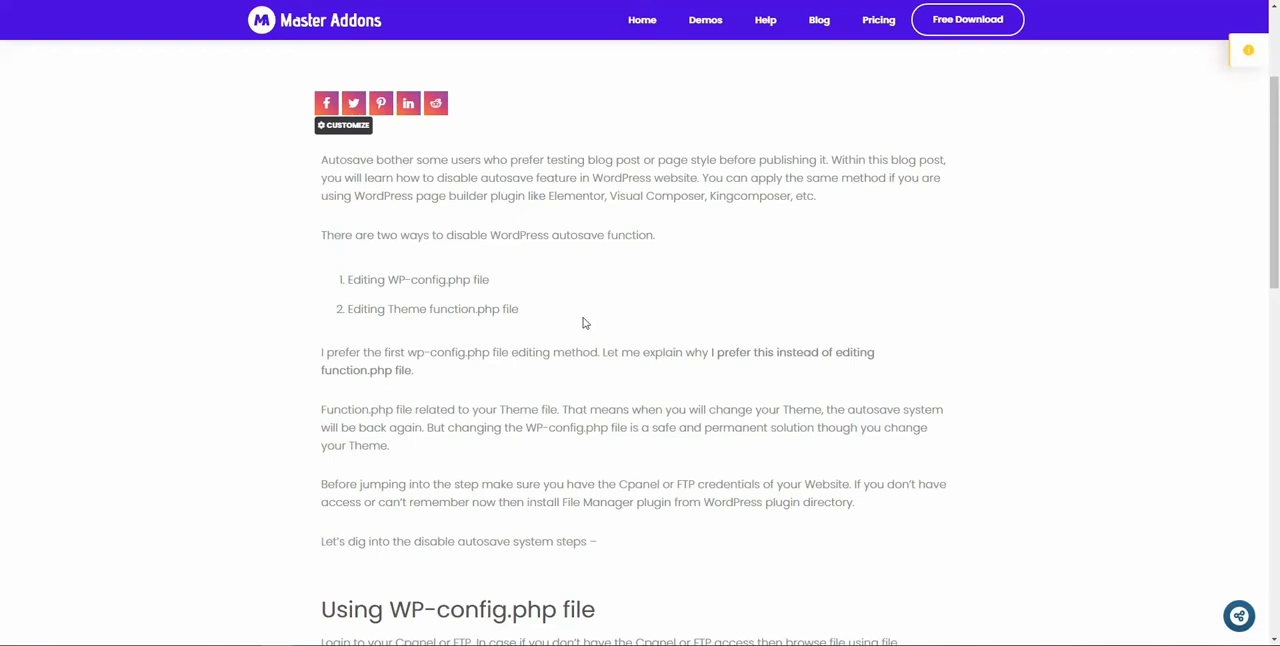
pyautogui.moveTo(484, 328)
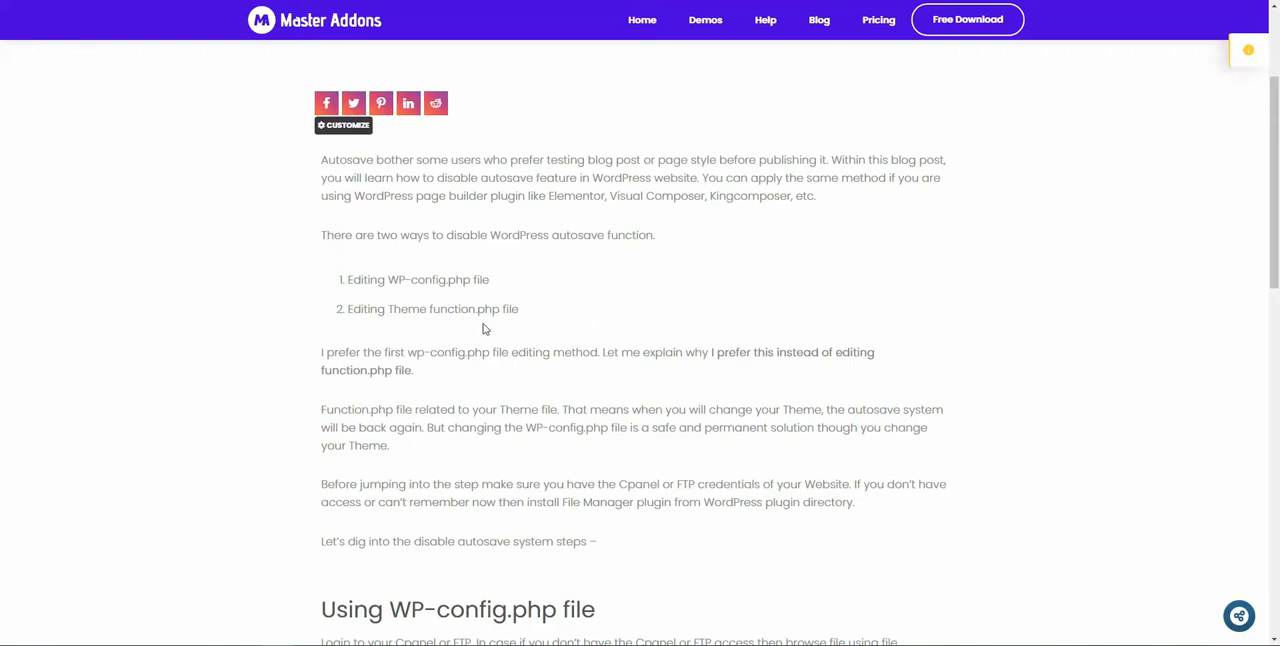
# - Highlight the wp-config.php and functions.php methods in the article, then enter the public_html folder
pyautogui.moveTo(412, 280); pyautogui.dragTo(488, 280)
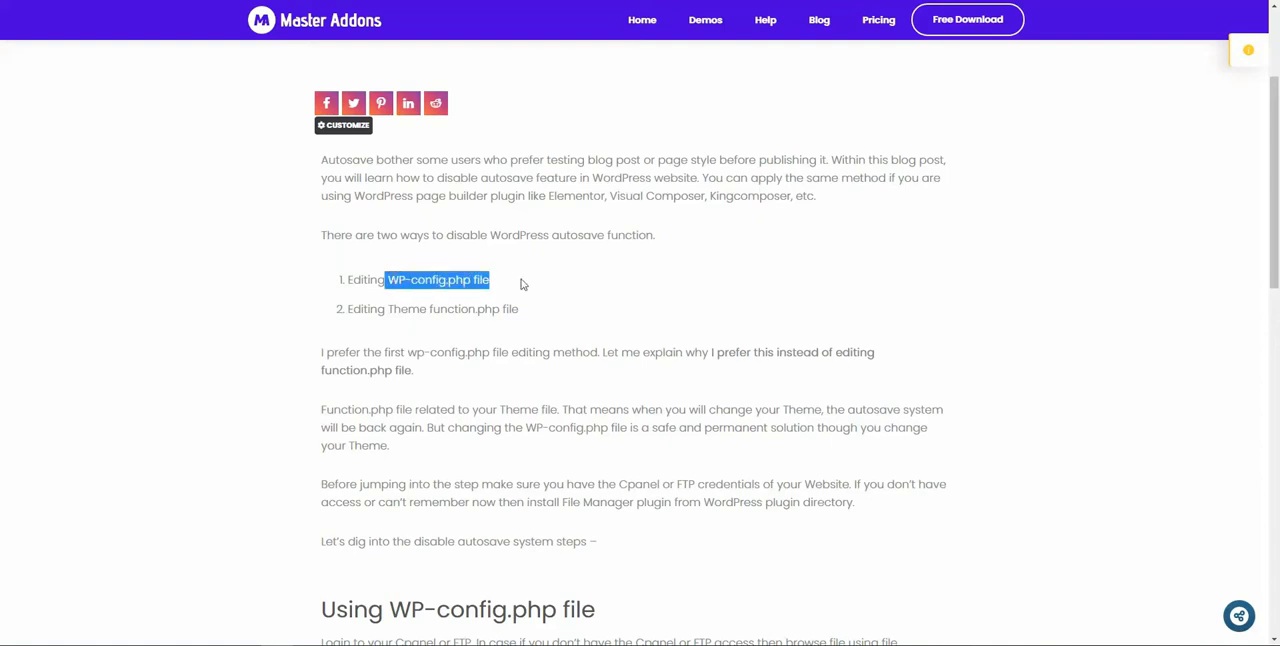
pyautogui.moveTo(428, 326)
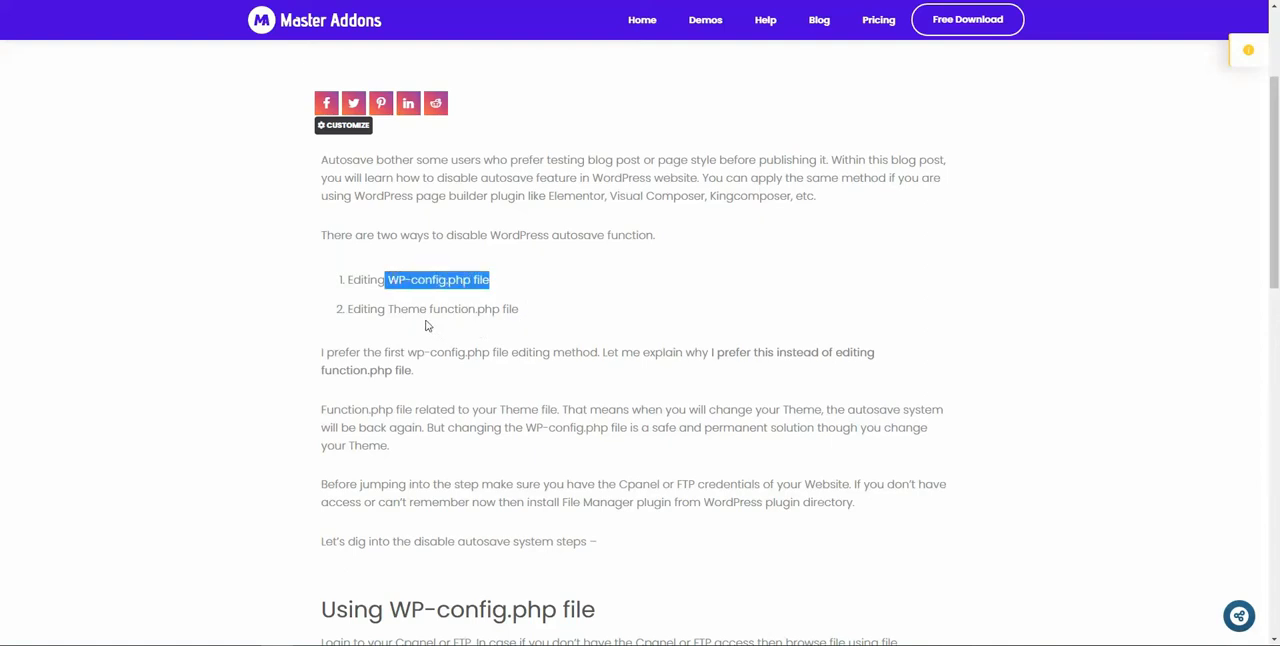
pyautogui.doubleClick(464, 308)
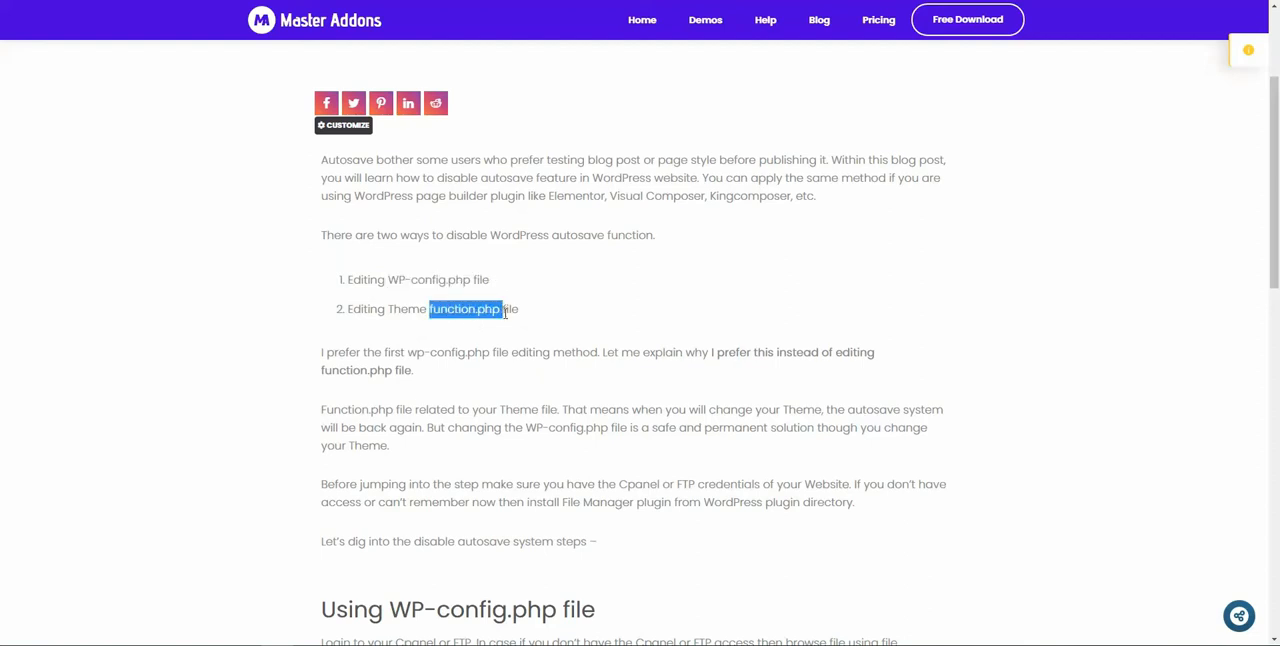
pyautogui.moveTo(492, 278)
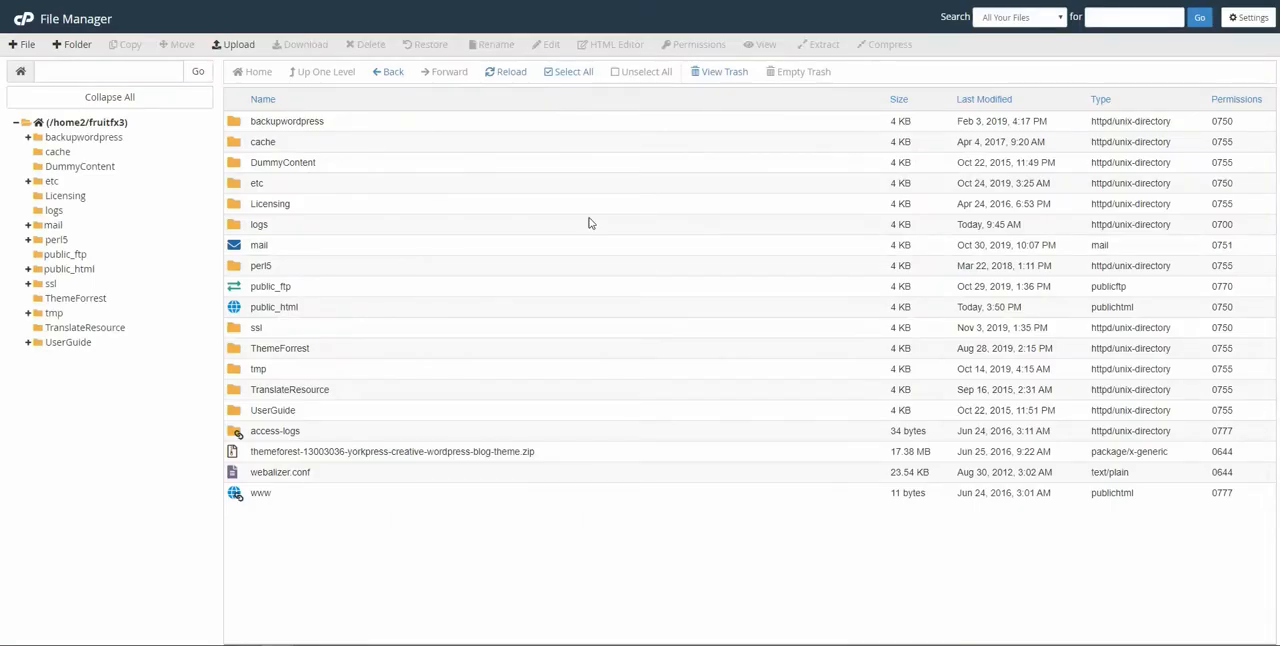
pyautogui.moveTo(342, 284)
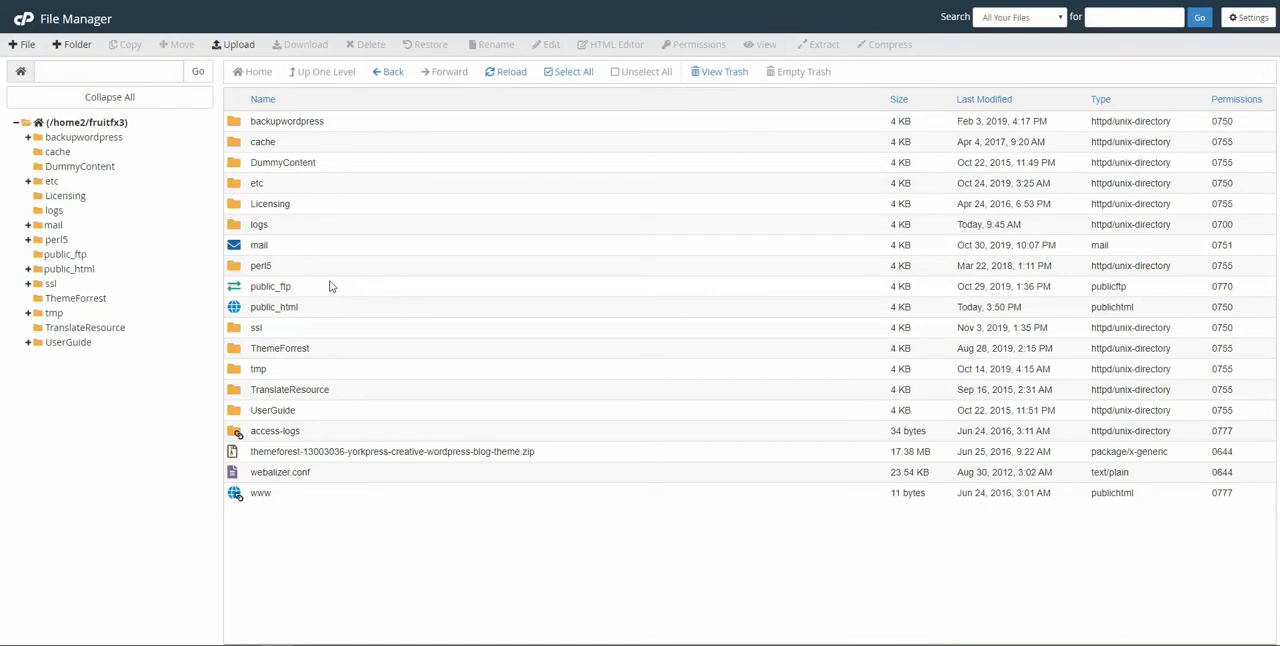
pyautogui.moveTo(324, 288)
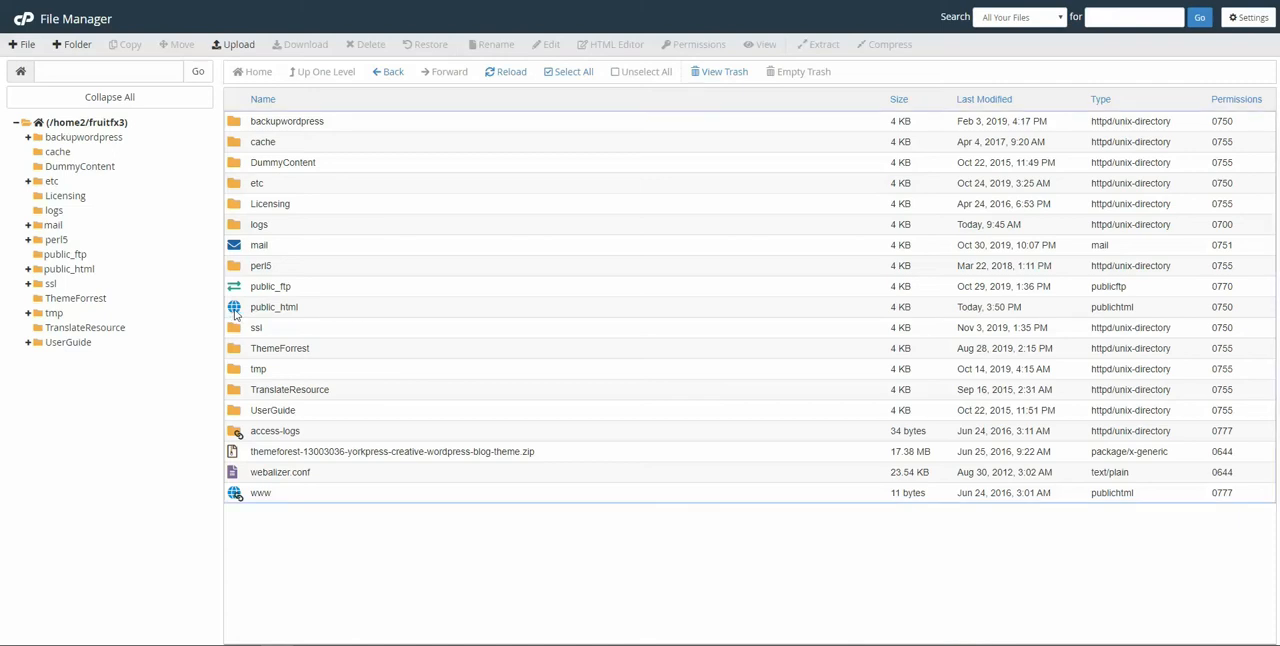
pyautogui.doubleClick(274, 308)
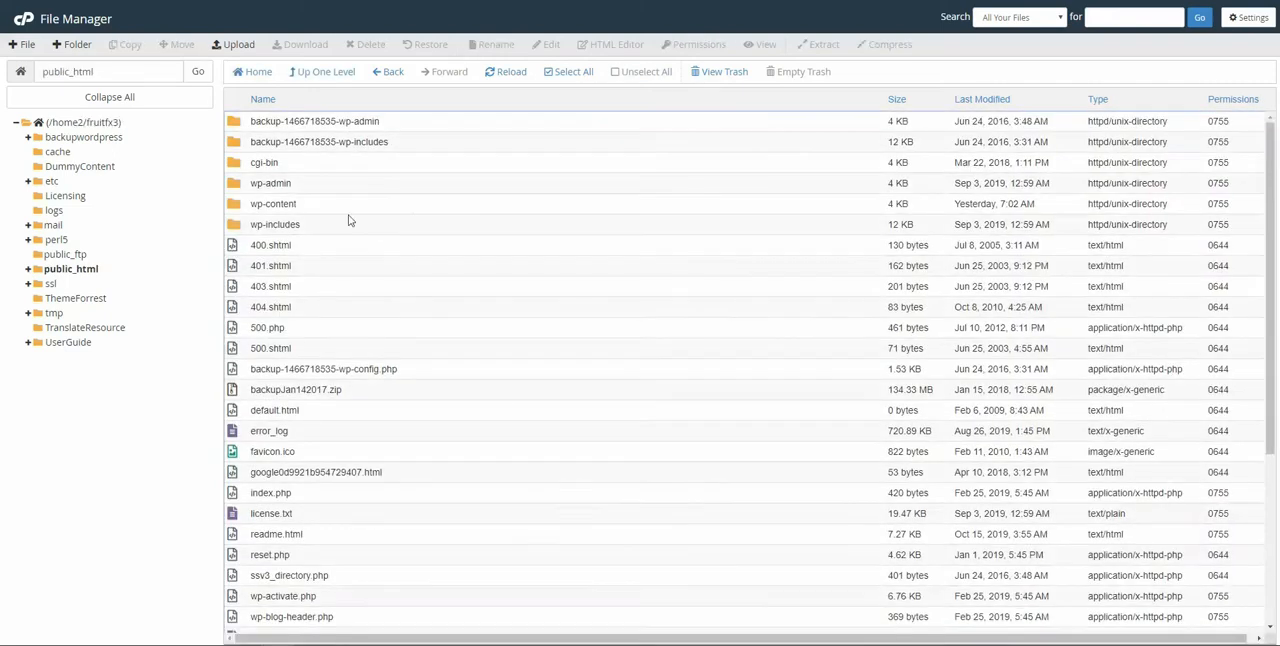
# - Open wp-config.php from public_html in the code editor via its Edit action
pyautogui.scroll(-3)
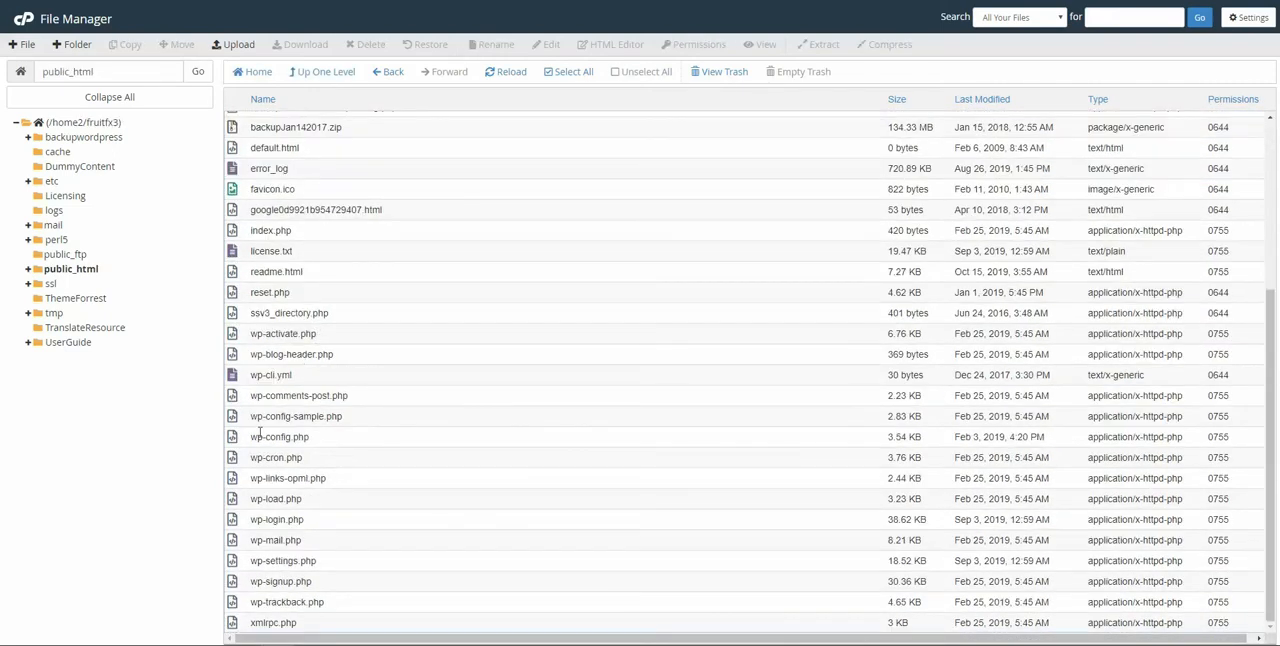
pyautogui.rightClick(280, 436)
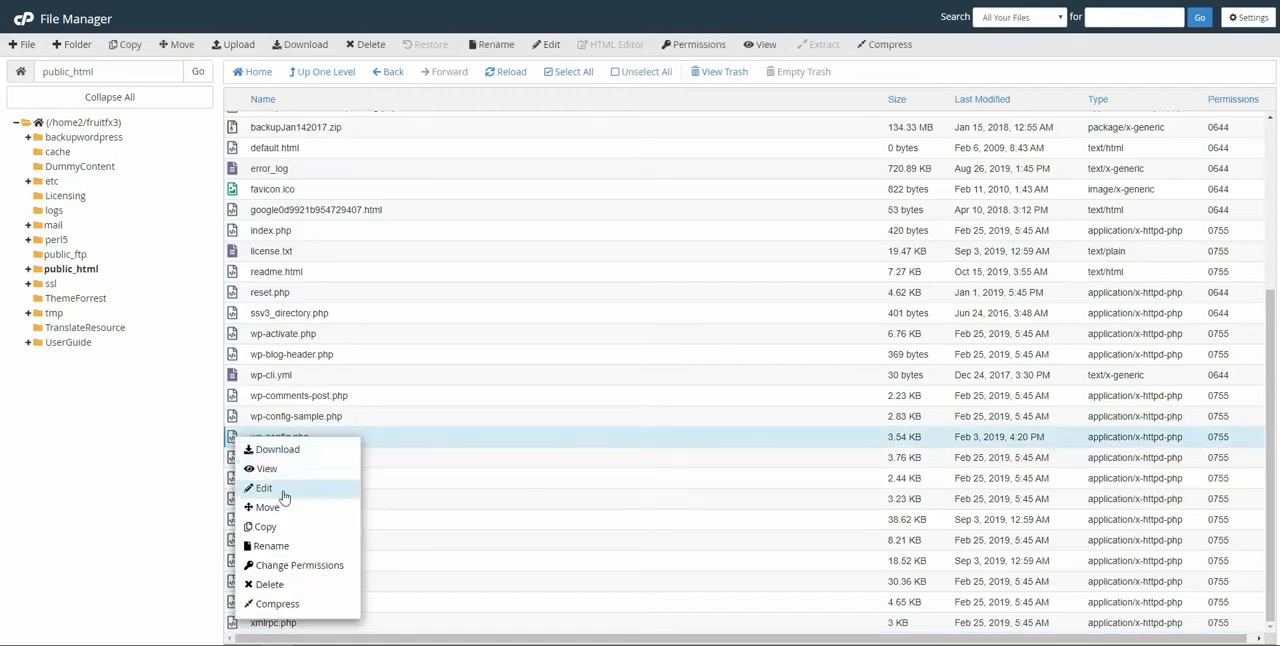
pyautogui.click(264, 488)
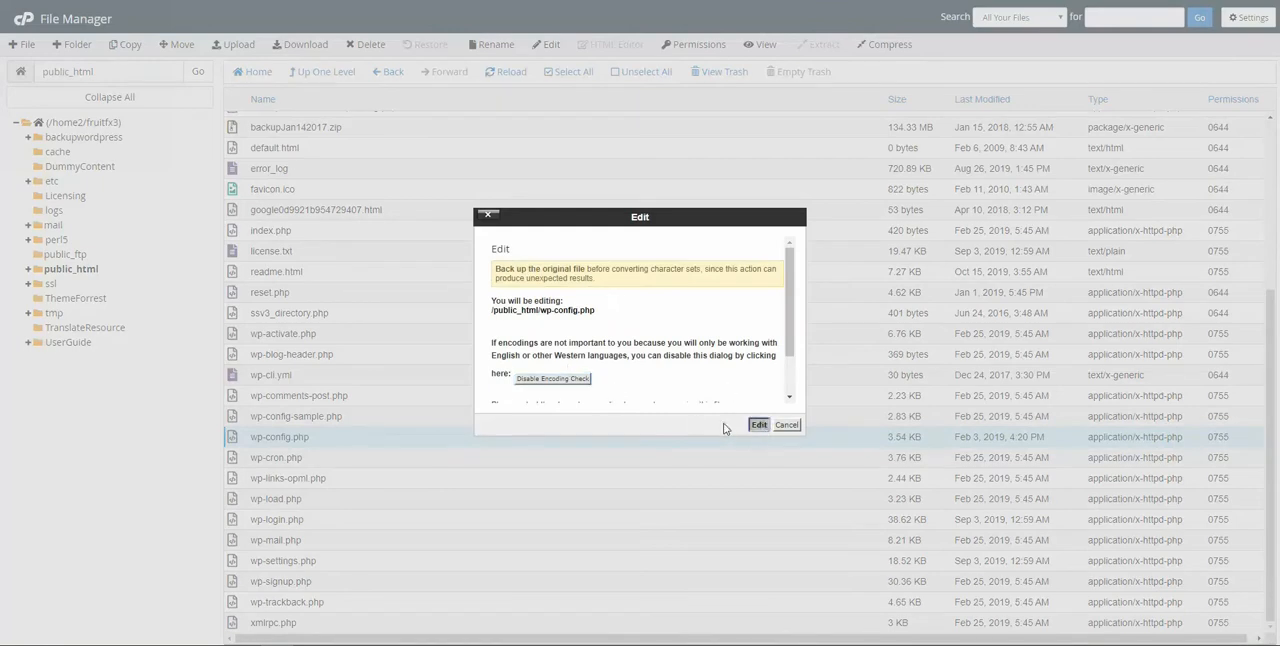
pyautogui.click(758, 424)
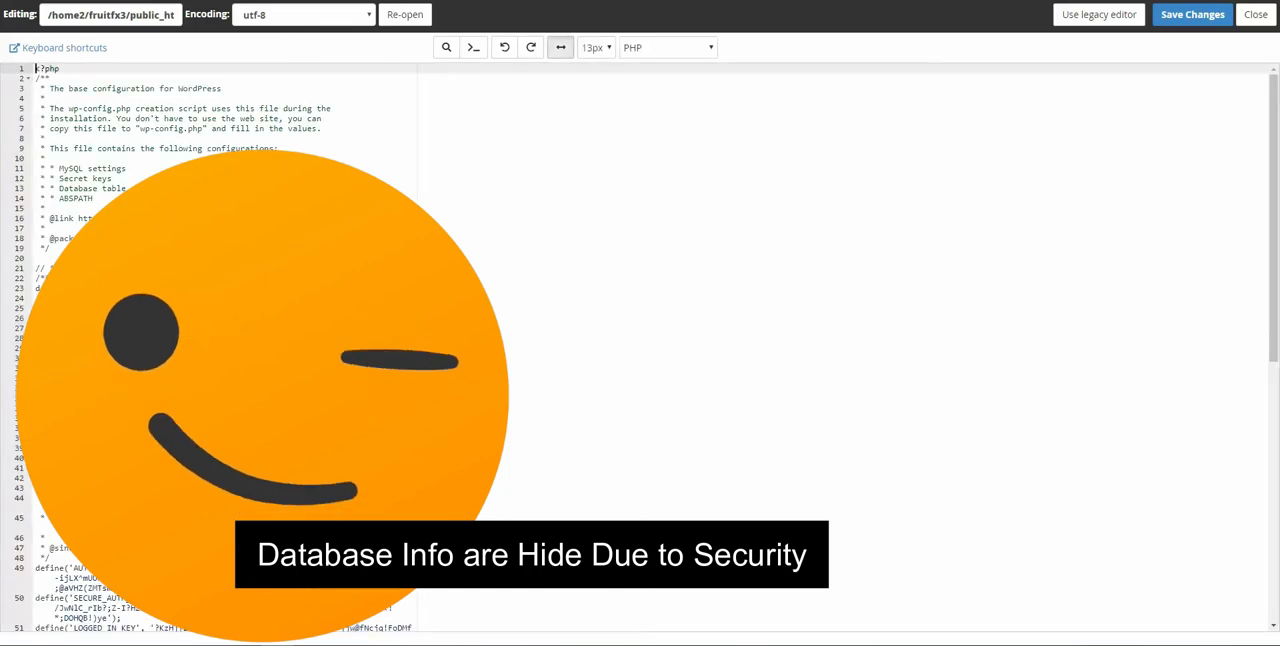
# - Return to the wp-config.php editor and scroll to the table prefix and debugging sections
pyautogui.click(1256, 14)
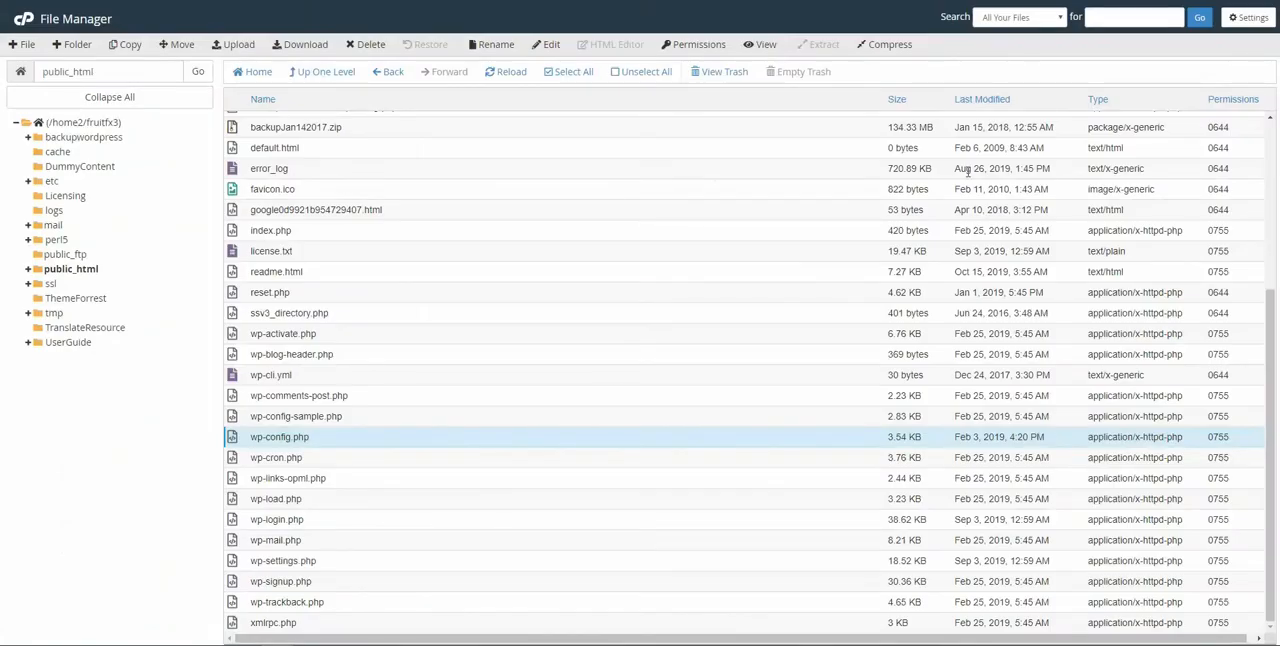
pyautogui.click(544, 44)
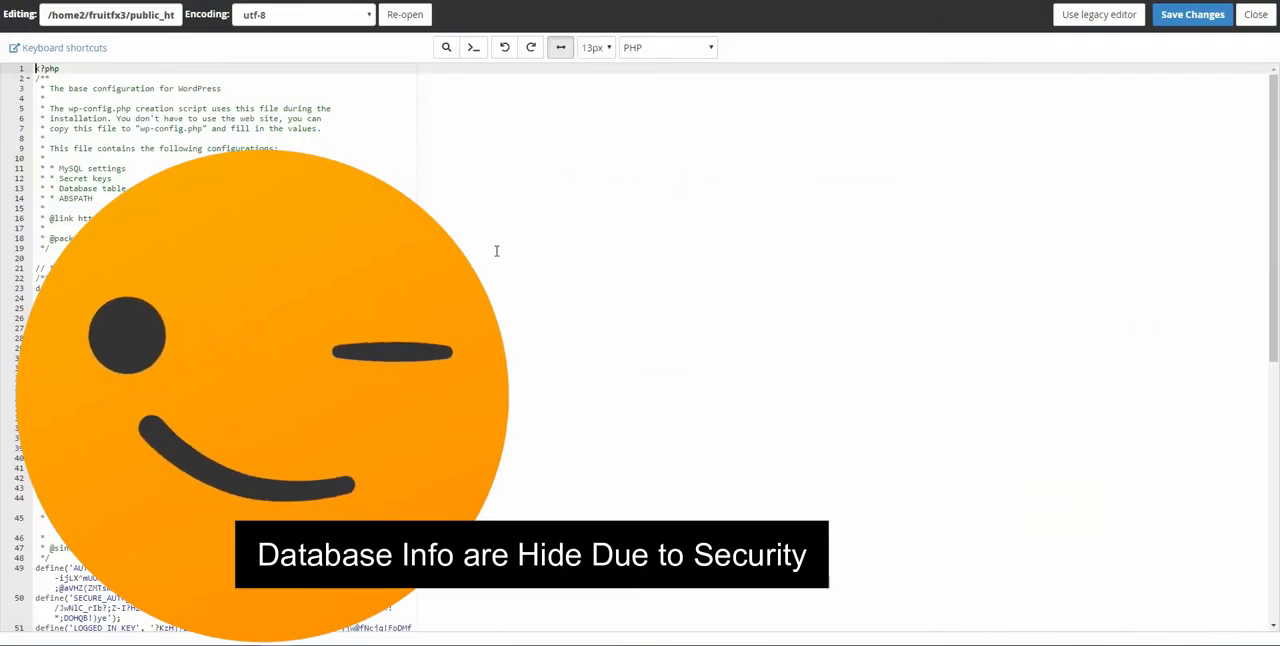
pyautogui.scroll(-3)
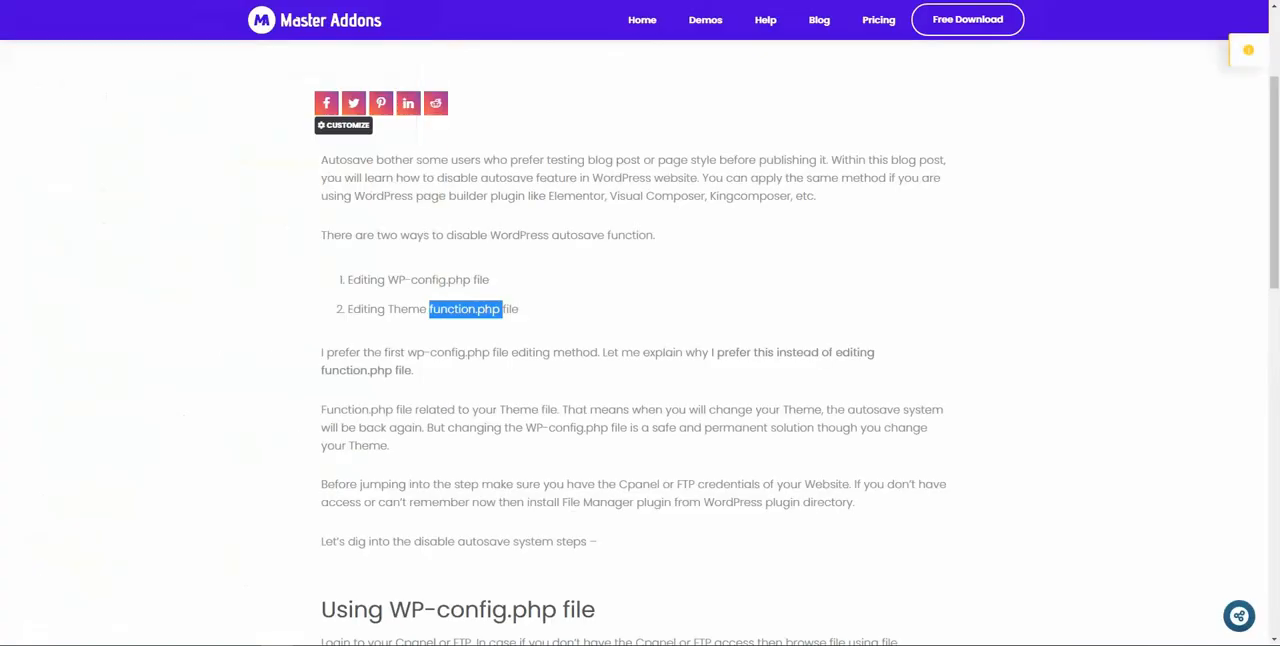
pyautogui.scroll(-3)
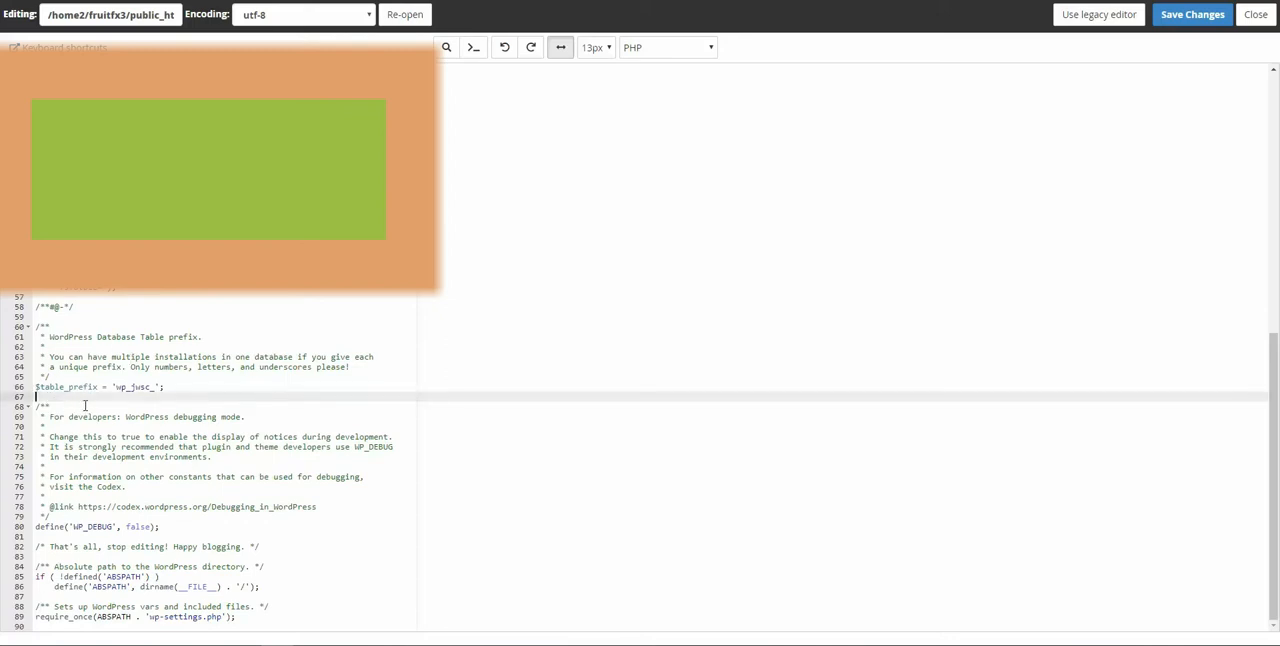
# - Add define('AUTOSAVE_INTERVAL', 86400); after $table_prefix, save wp-config.php and close the editor
pyautogui.write("define('AUTOSAVE_INTERVAL', 86400);")
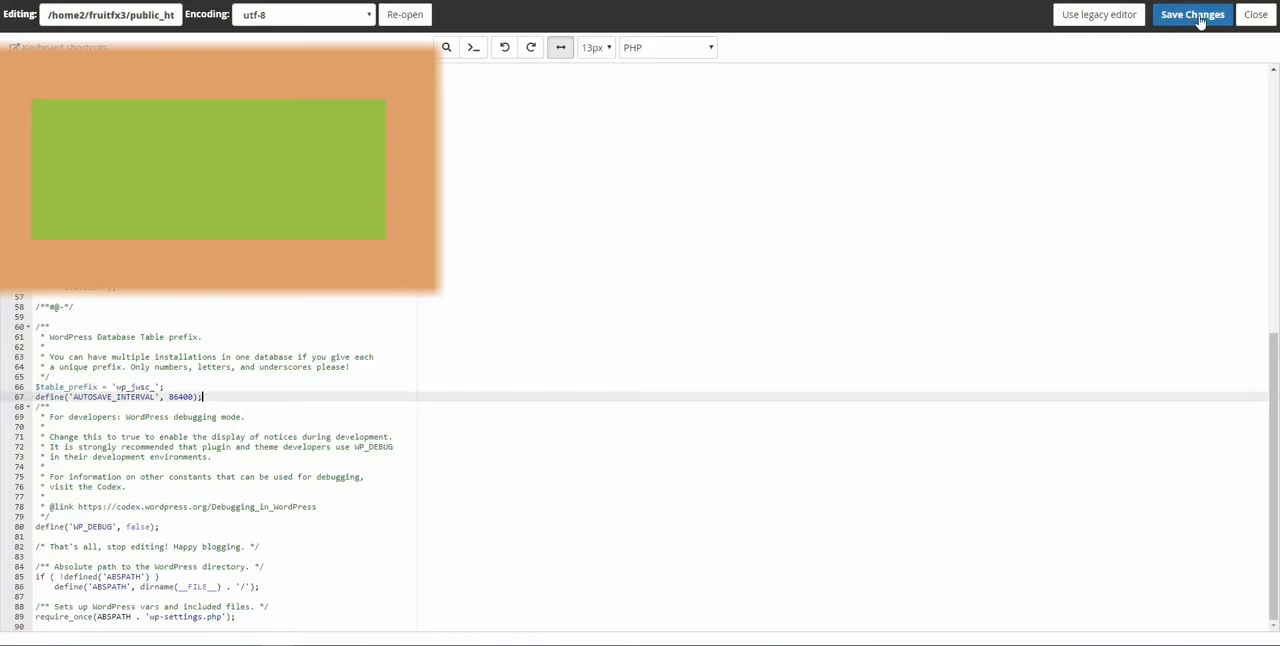
pyautogui.click(1192, 14)
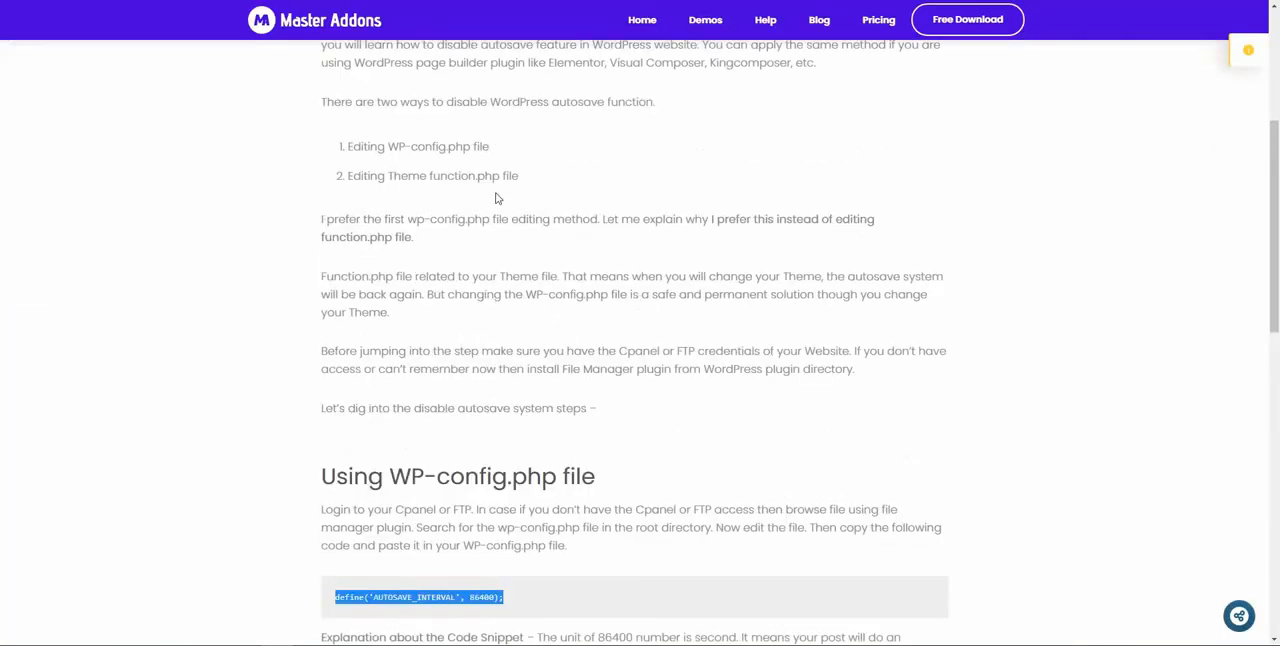
pyautogui.moveTo(642, 178)
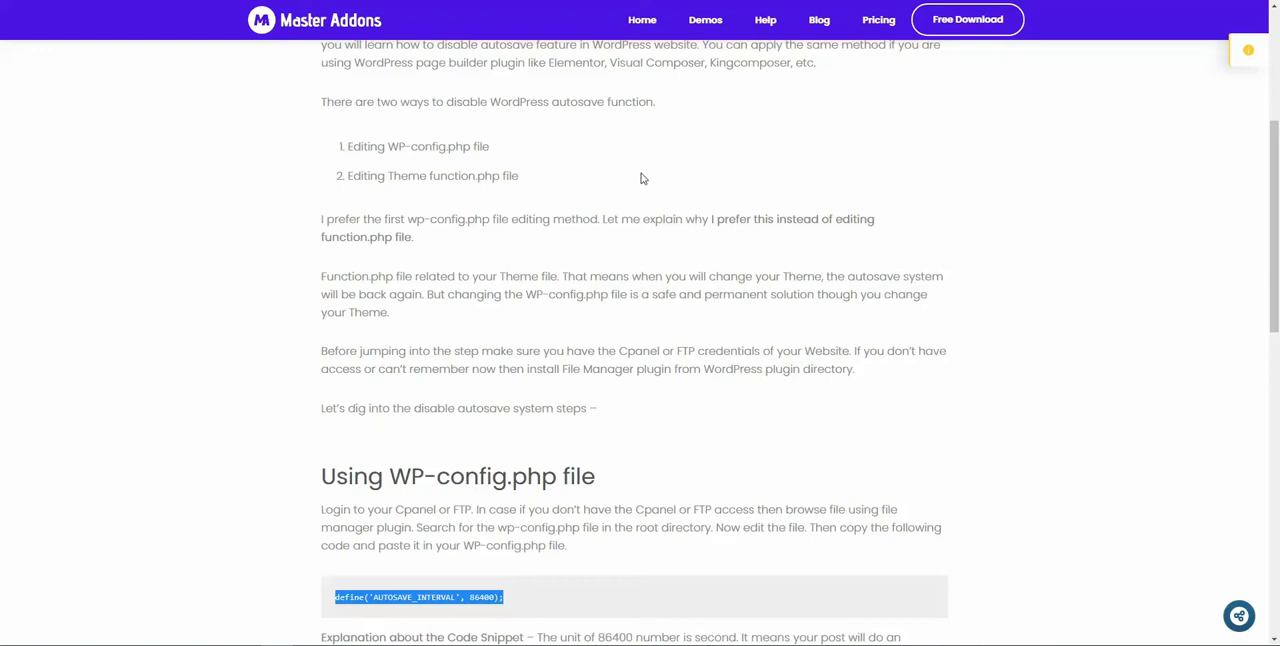
pyautogui.moveTo(404, 180)
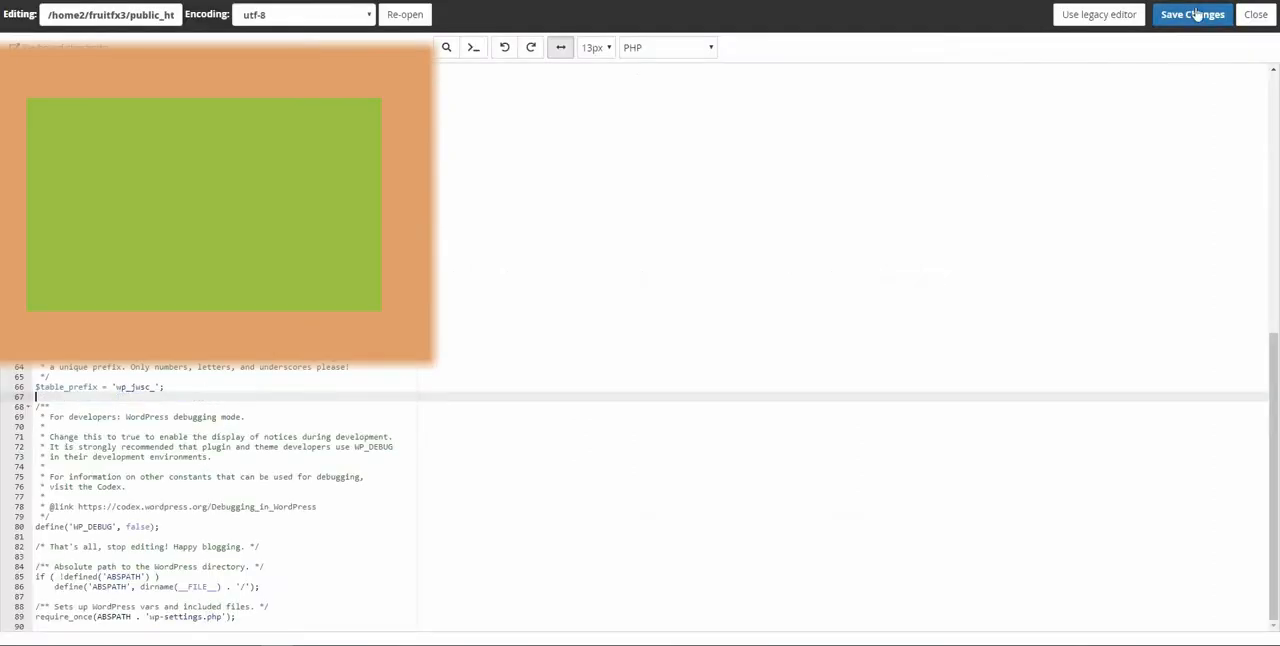
pyautogui.click(1192, 14)
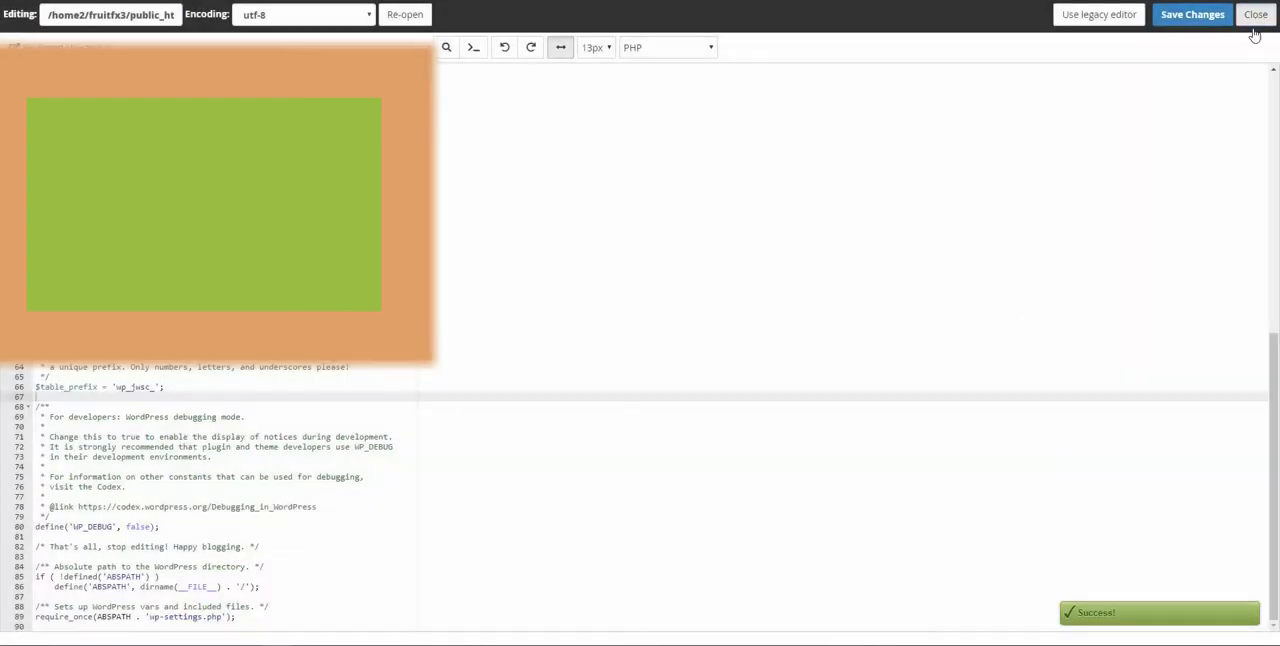
pyautogui.click(1256, 14)
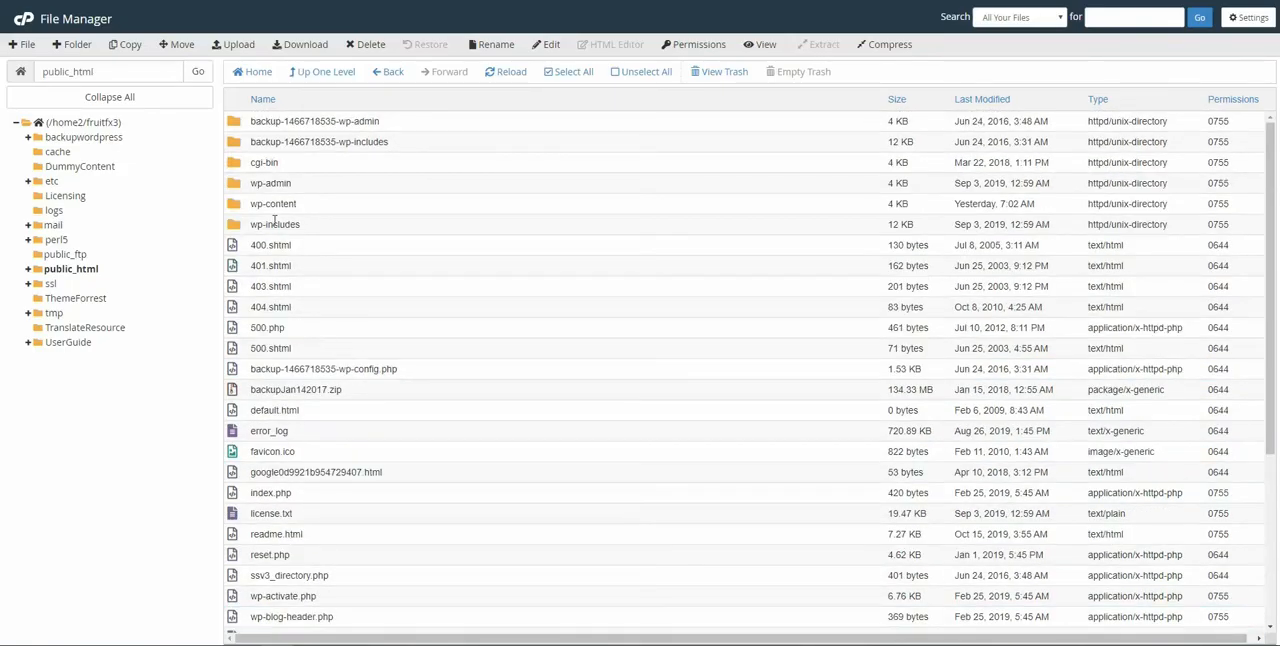
# - Enter wp-content and open the theme's functions.php in the code editor
pyautogui.doubleClick(272, 204)
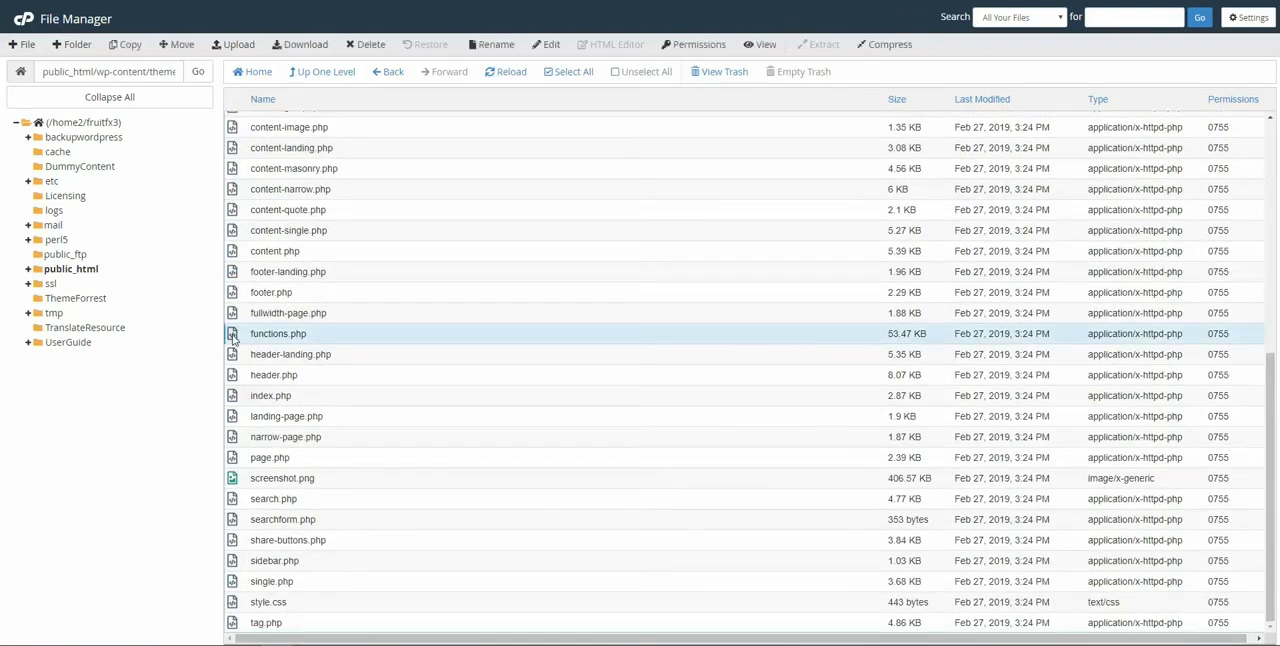
pyautogui.doubleClick(278, 332)
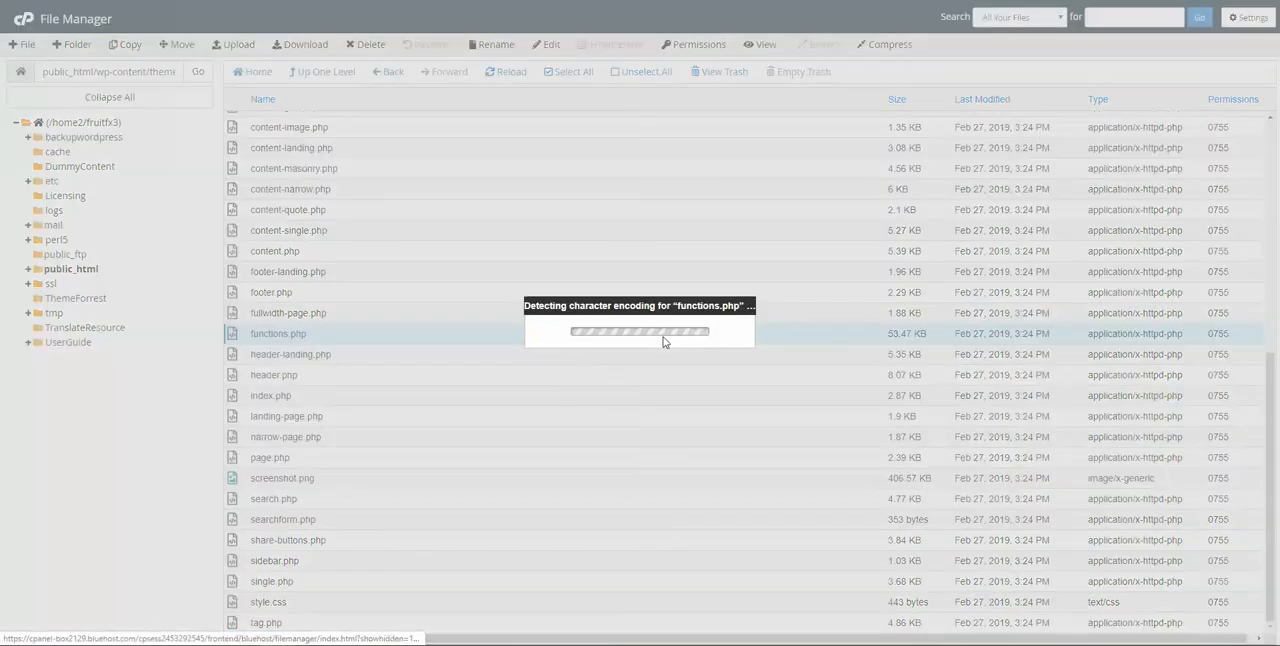
pyautogui.click(544, 44)
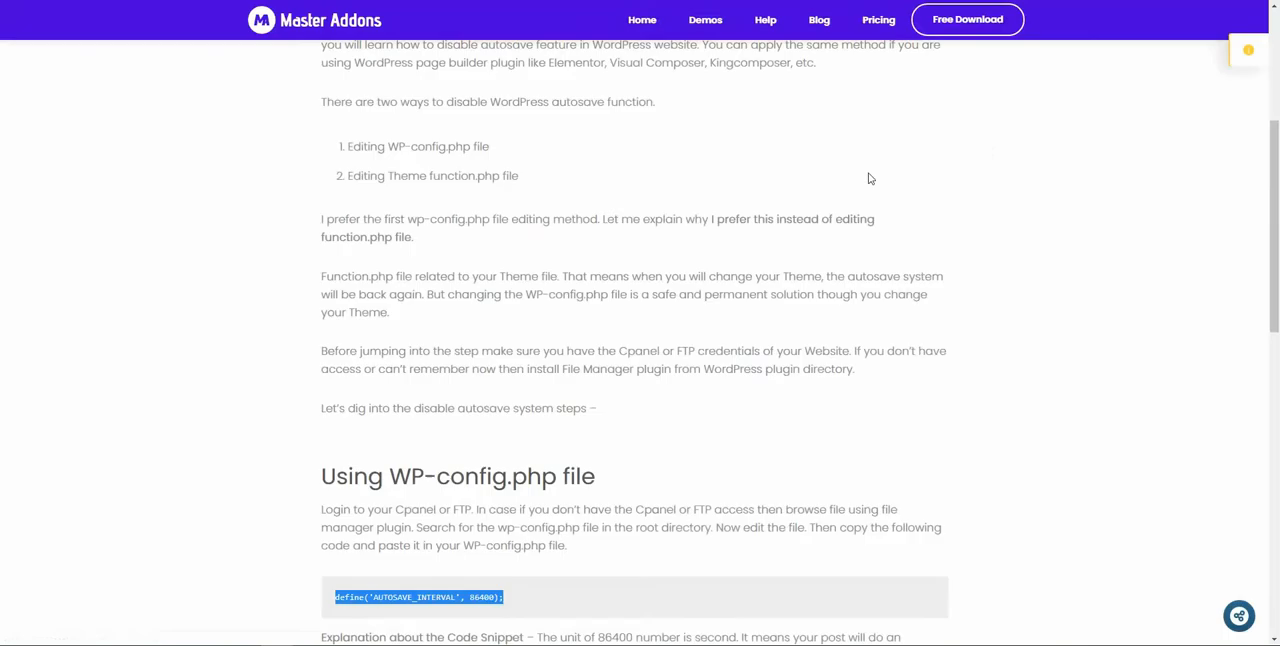
pyautogui.scroll(-3)
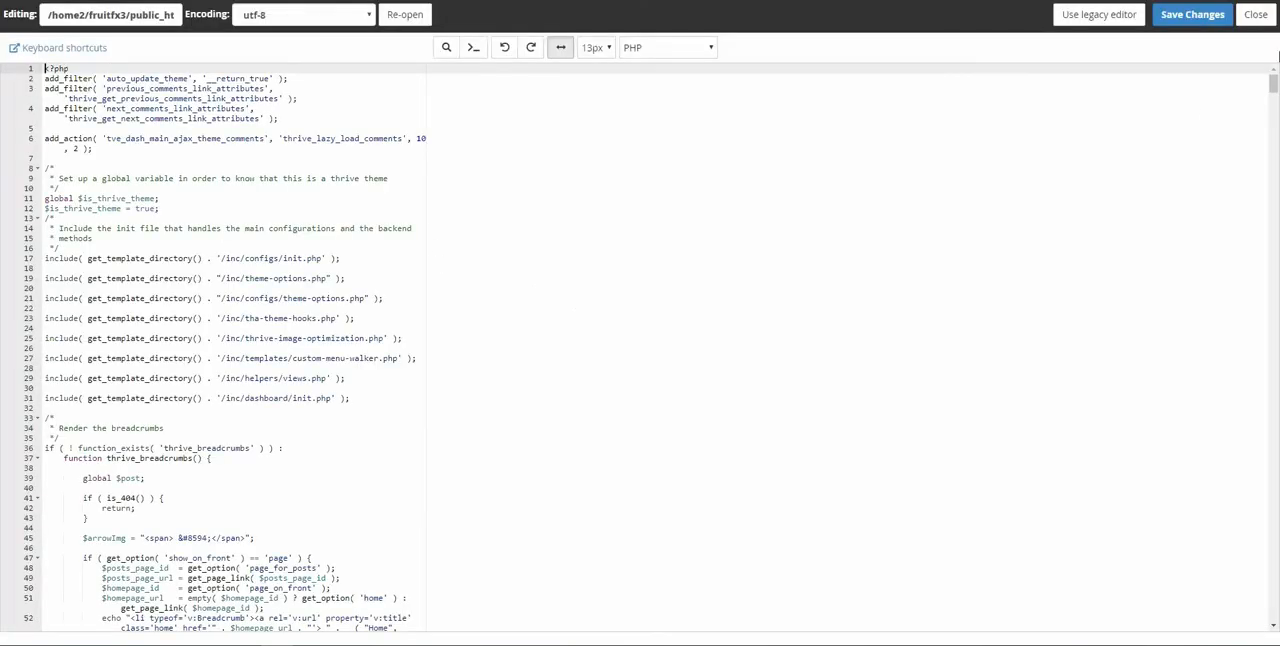
# - Scroll to the end of functions.php with the disable_autosave snippet added and save the changes
pyautogui.scroll(-3)
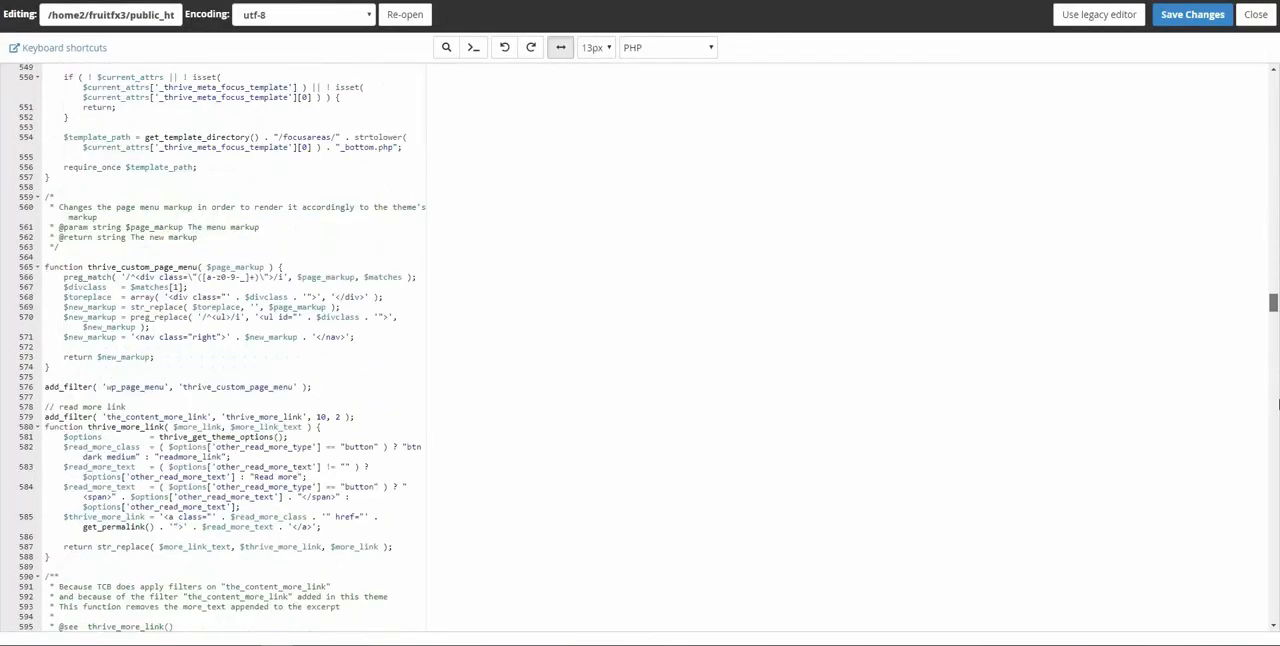
pyautogui.scroll(-3)
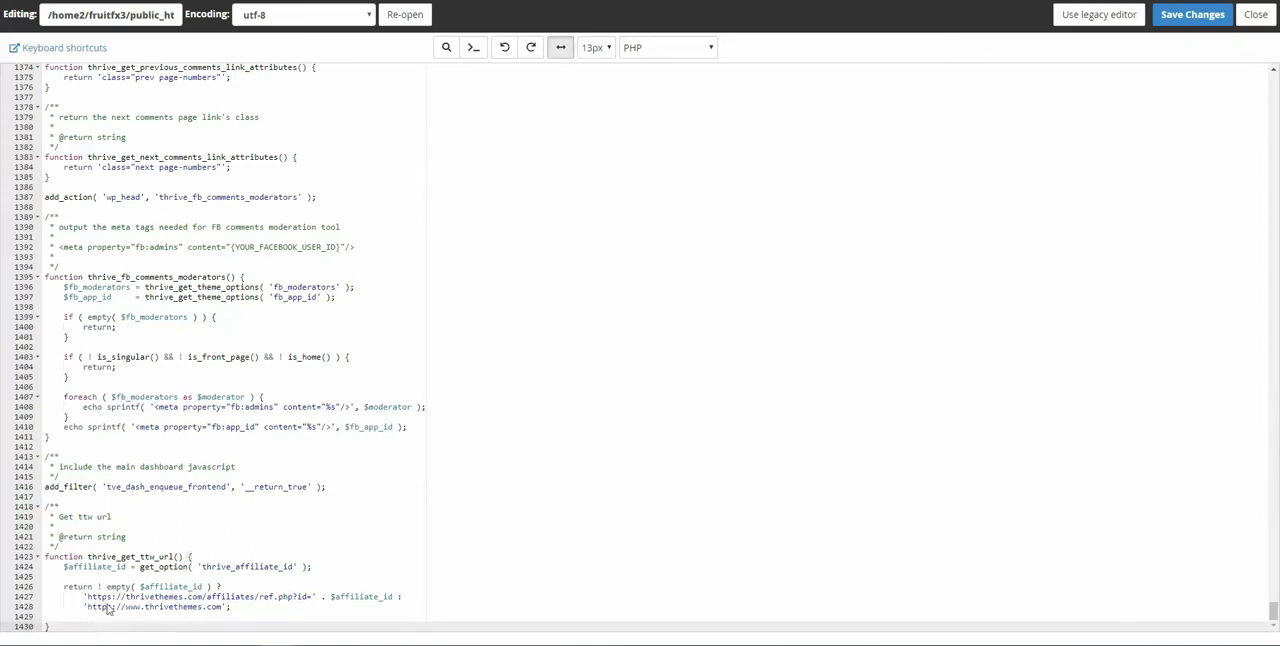
pyautogui.scroll(-3)
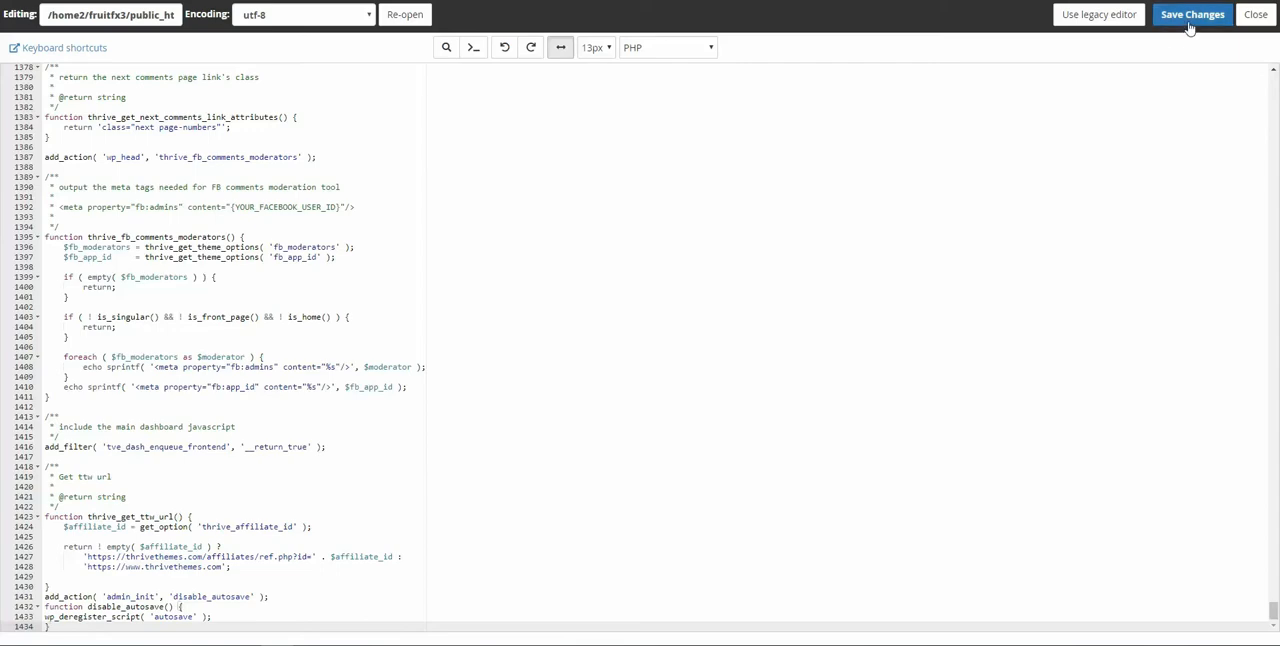
pyautogui.click(1192, 14)
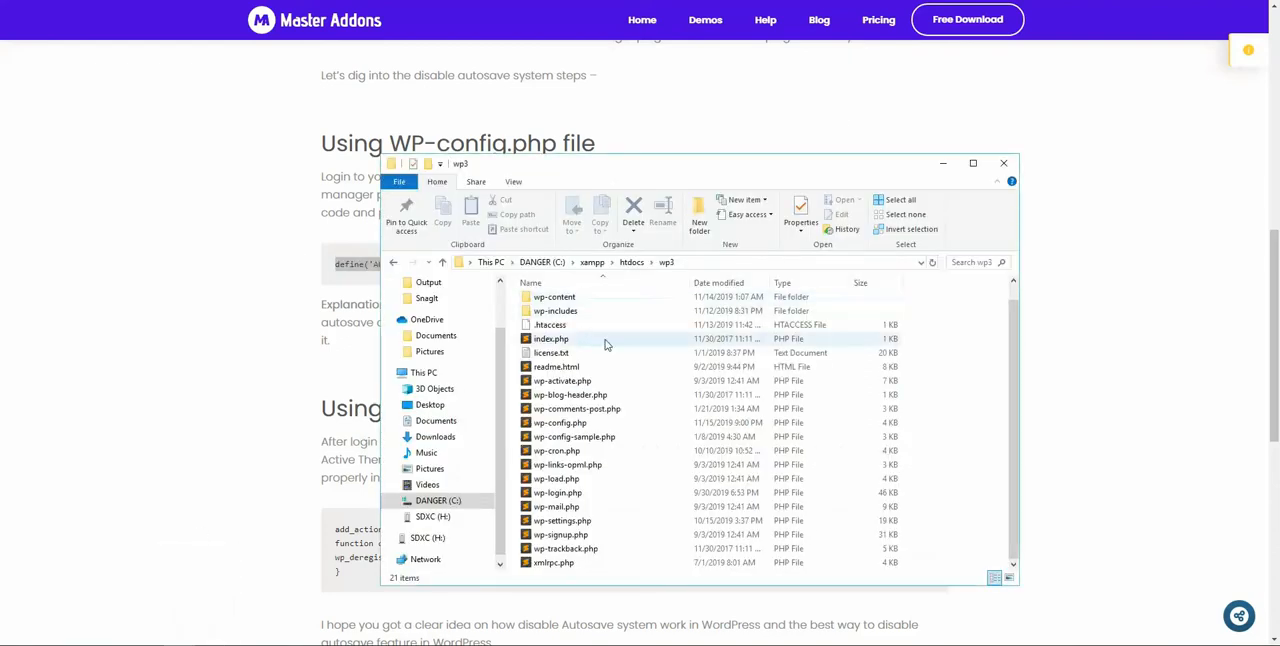
pyautogui.moveTo(584, 458)
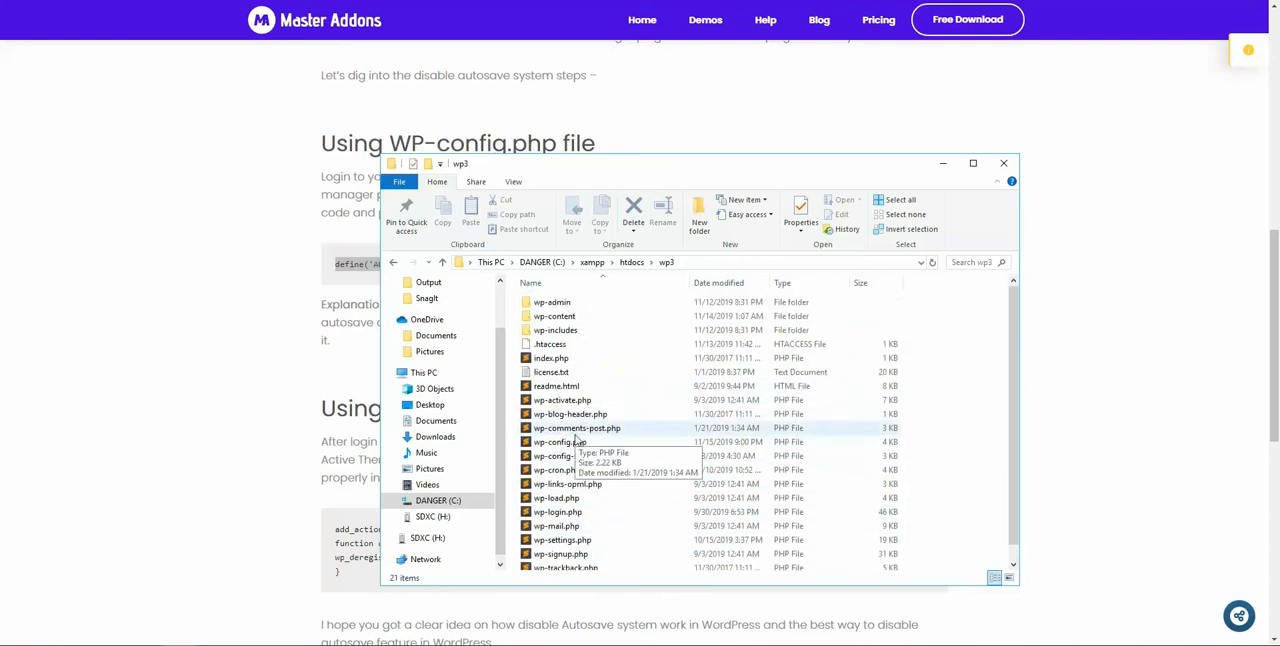
# - Open the local wp-config.php from the wp3 folder in Sublime Text
pyautogui.click(560, 442)
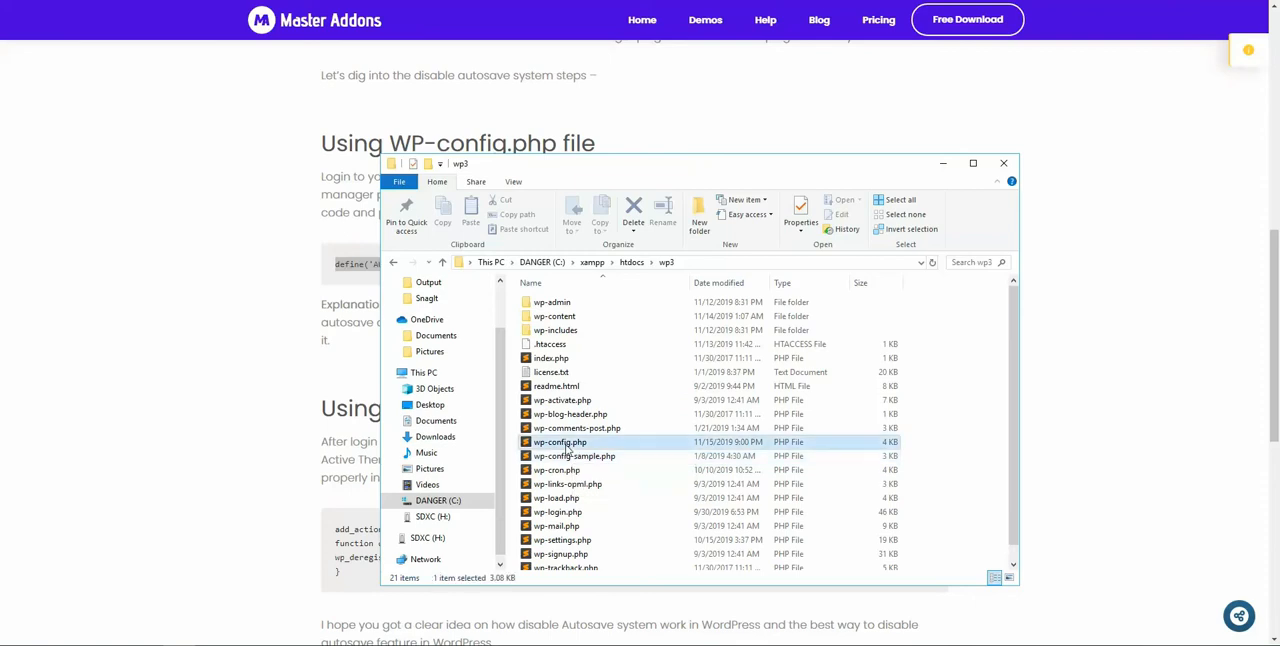
pyautogui.doubleClick(560, 440)
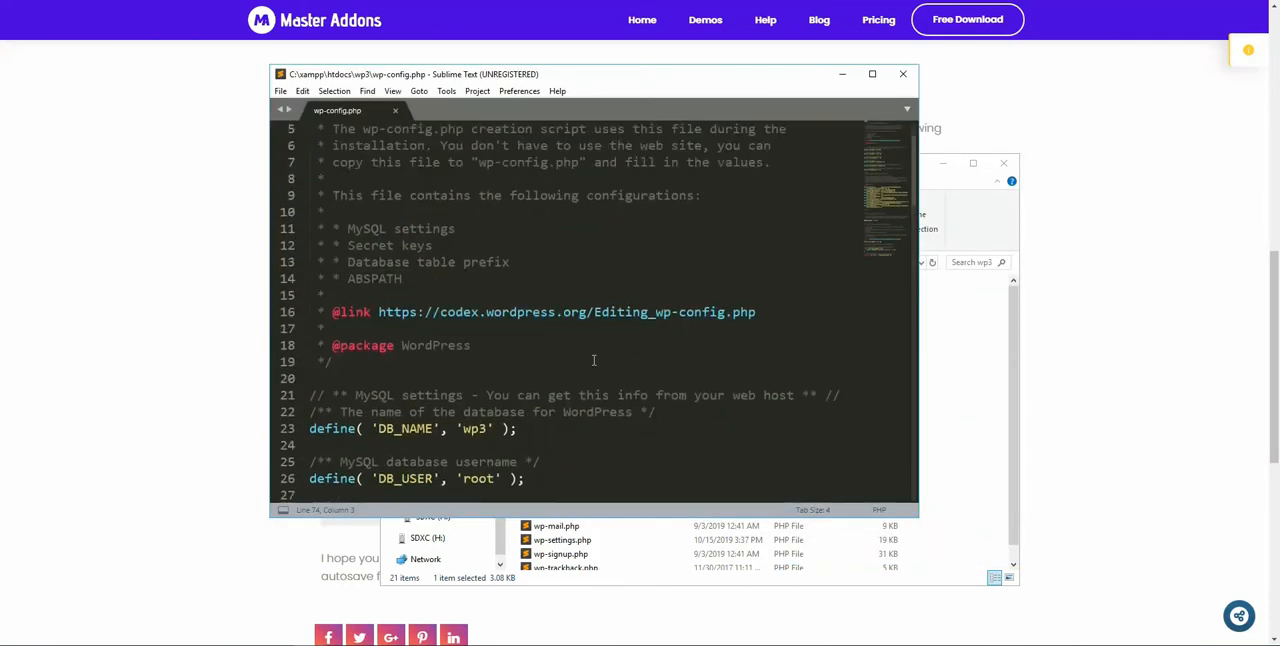
# - Paste define('AUTOSAVE_INTERVAL', 86400); on the empty line below $table_prefix
pyautogui.scroll(-3)
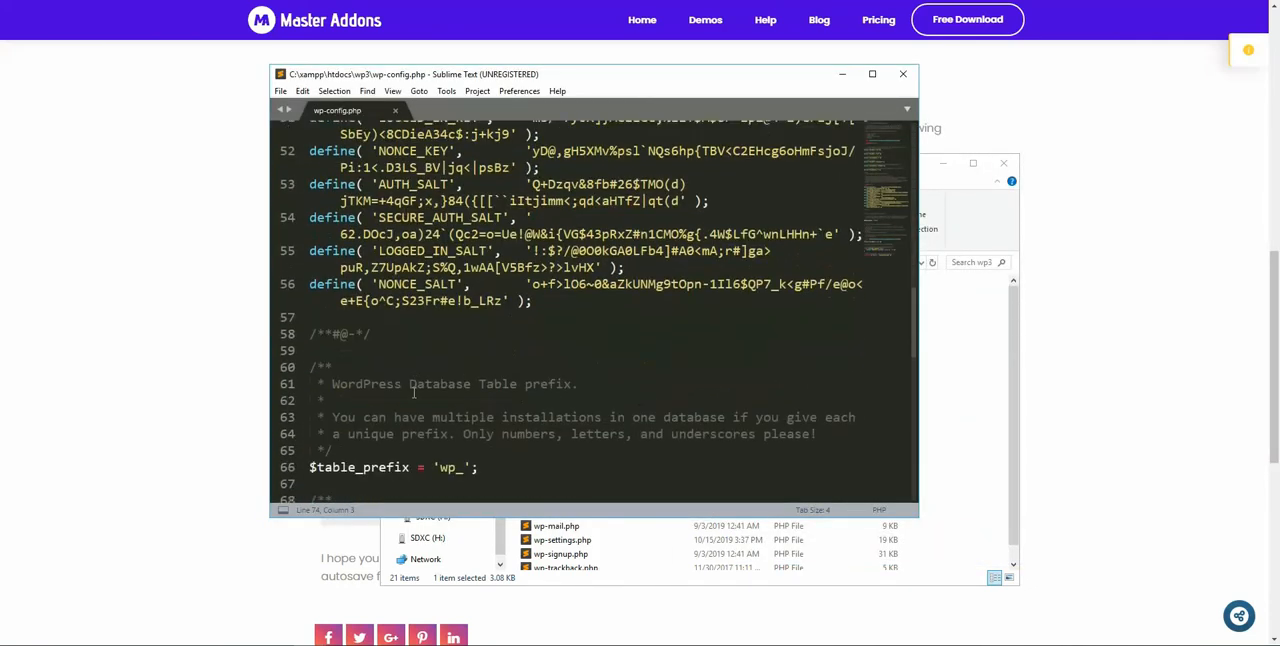
pyautogui.scroll(-3)
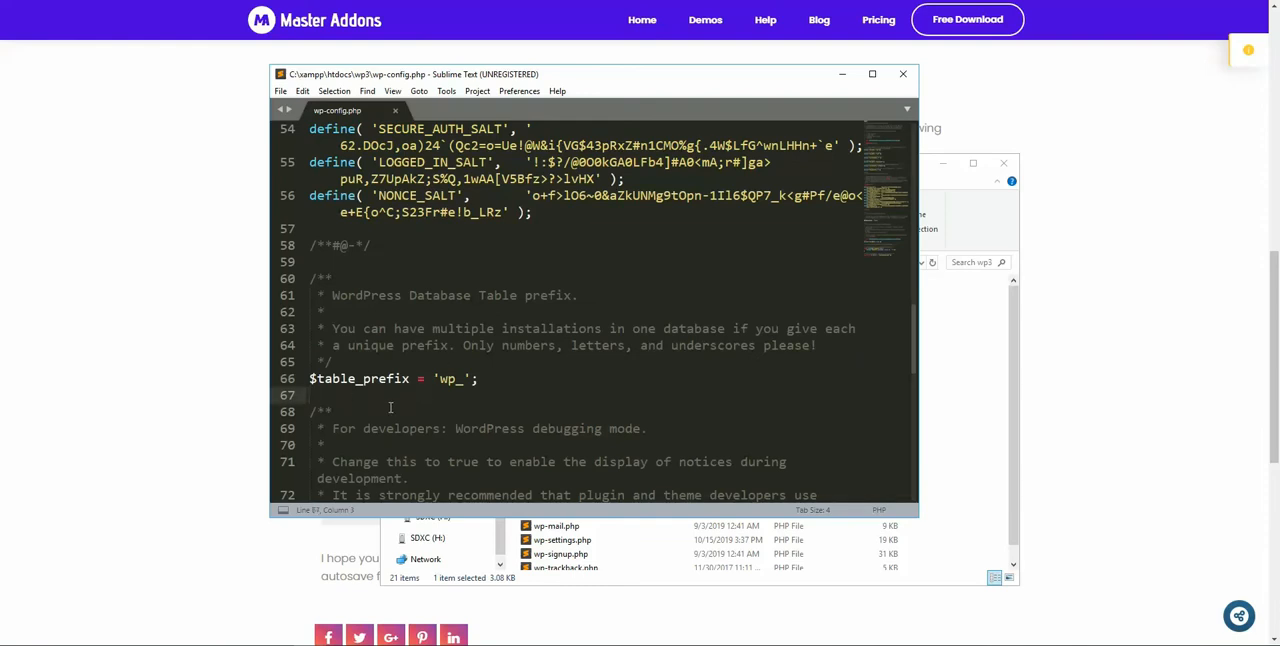
pyautogui.write("define('AUTOSAVE_INTERVAL', 86400);")
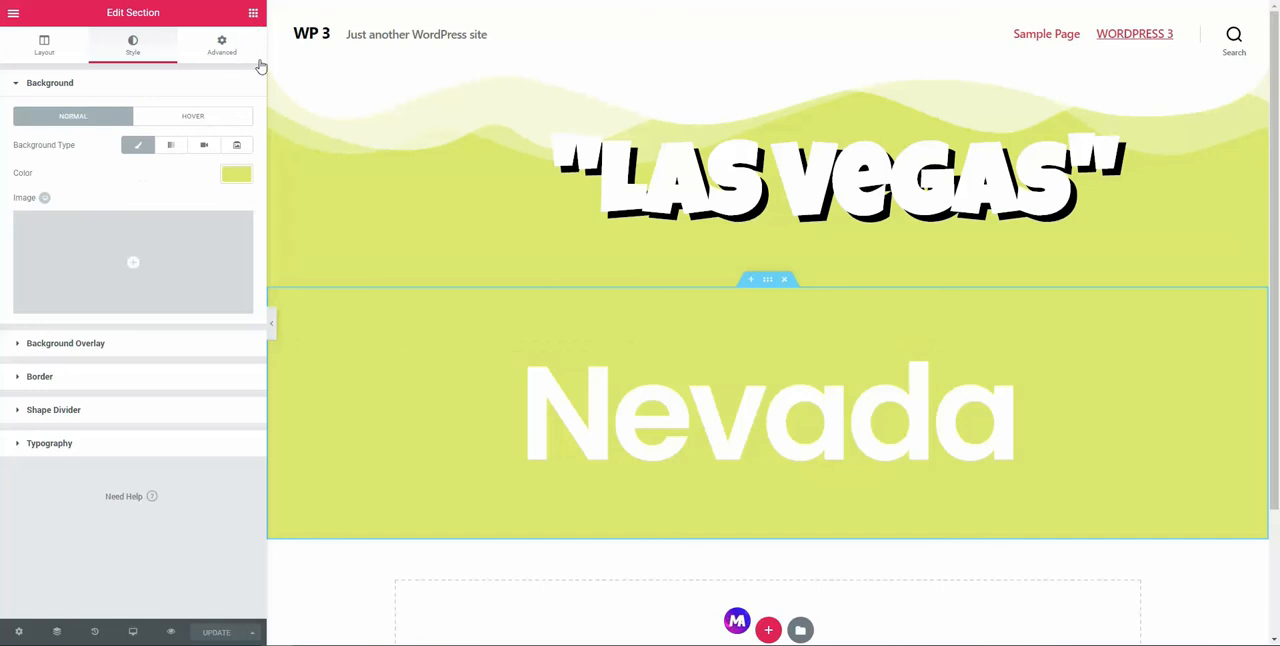
pyautogui.moveTo(240, 600)
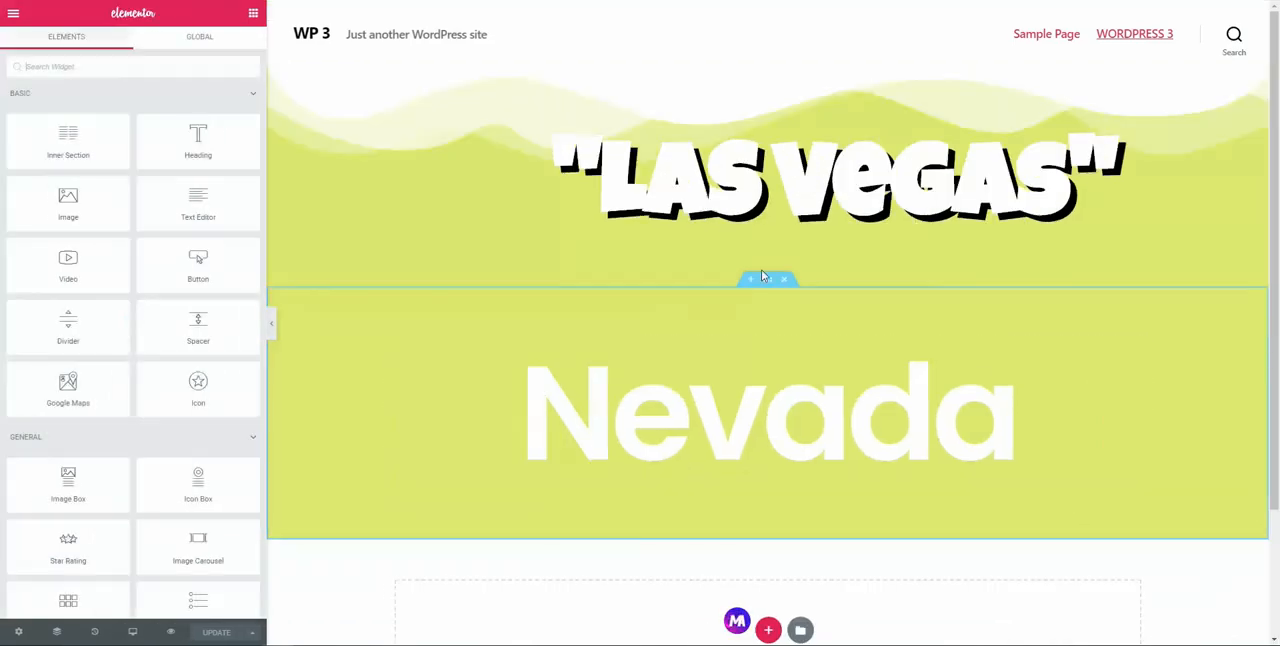
# - Show the History panel's Revisions list with the current revision on top
pyautogui.click(768, 414)
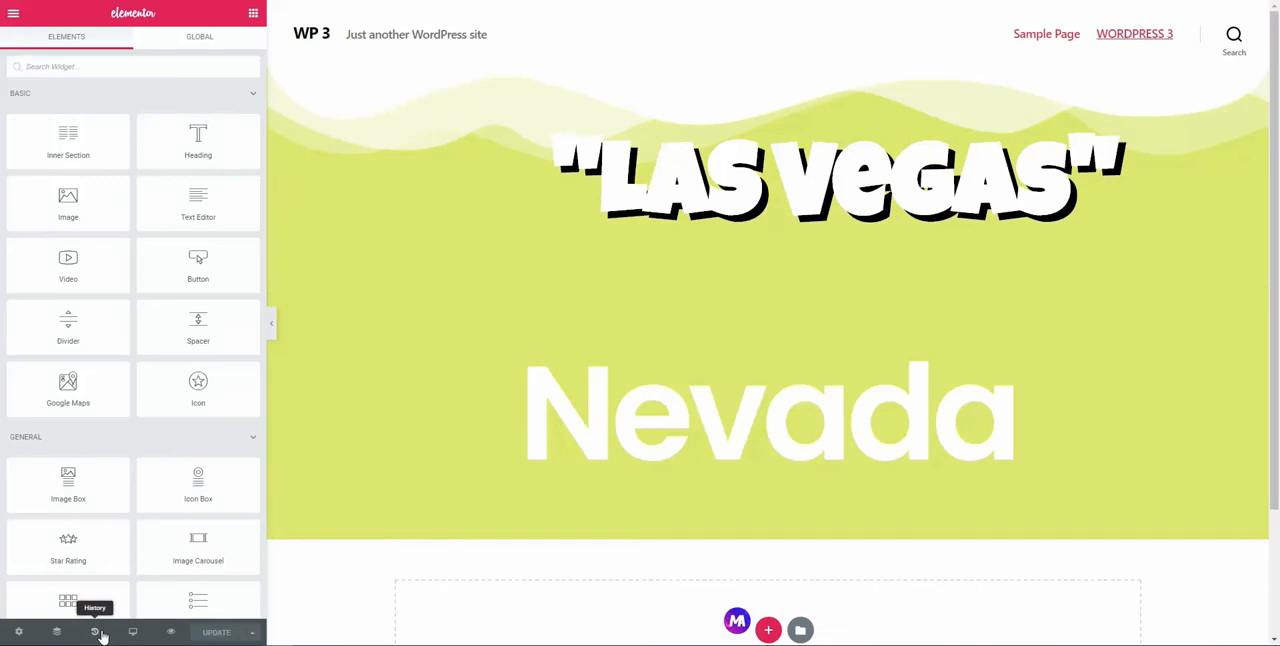
pyautogui.click(94, 632)
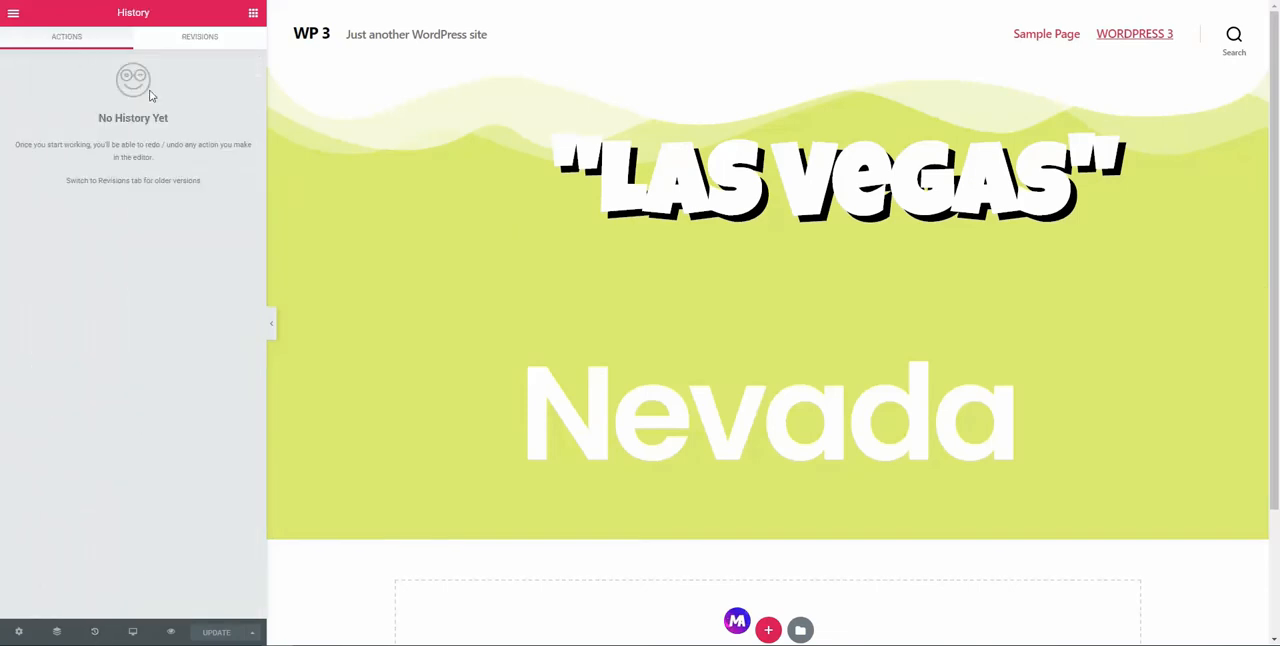
pyautogui.click(200, 36)
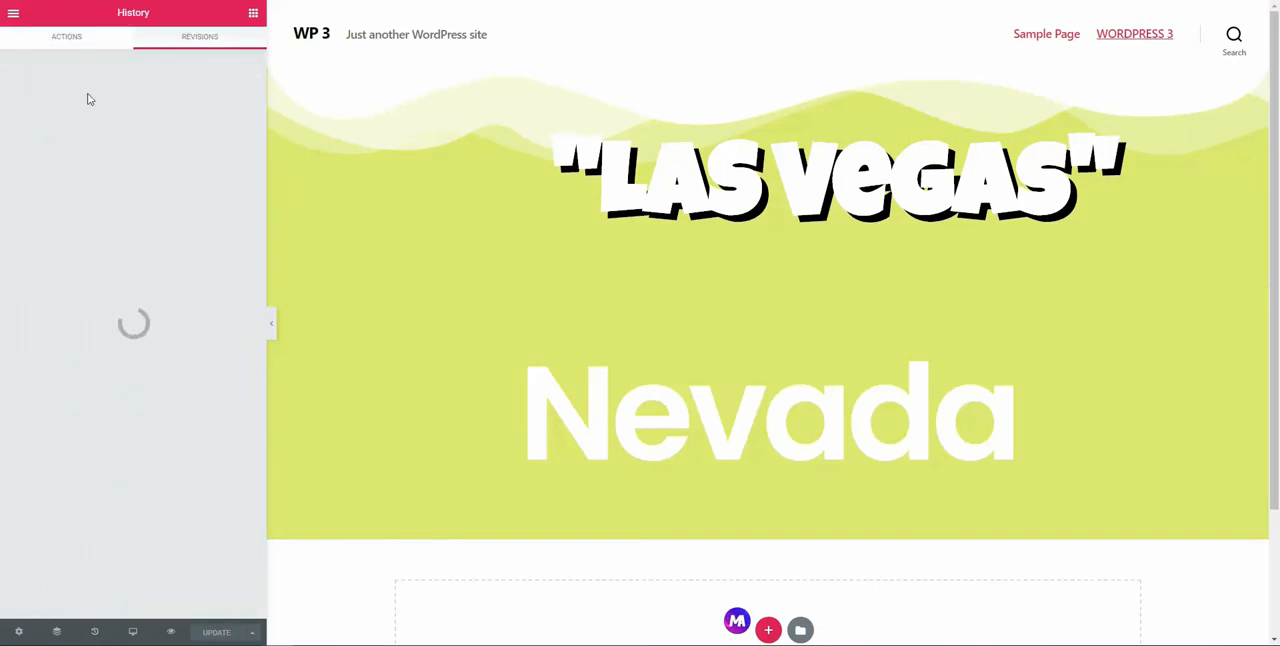
pyautogui.click(200, 36)
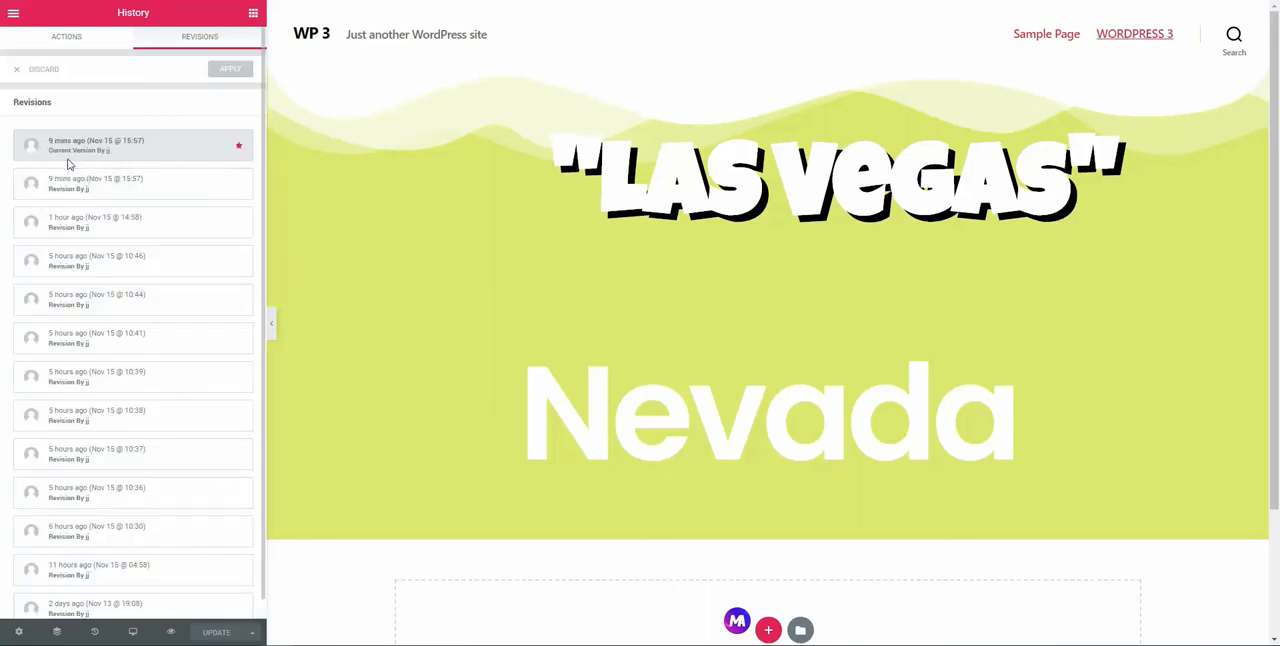
pyautogui.moveTo(388, 254)
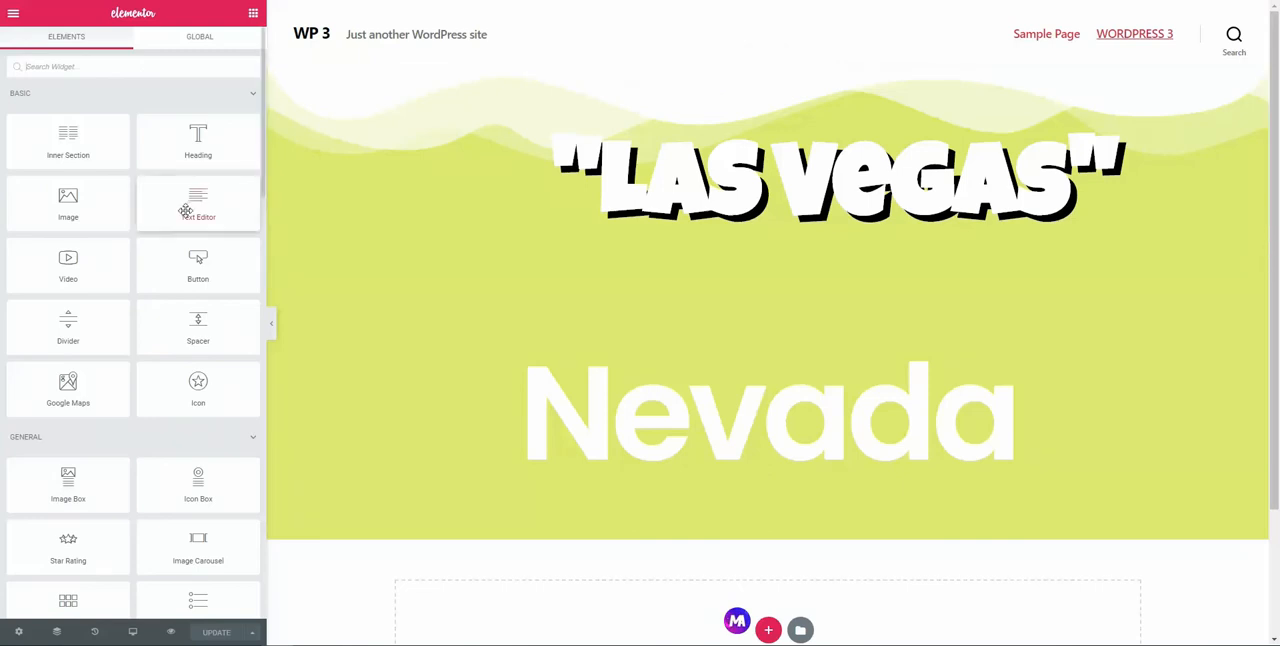
# - Add a Text Editor block and a Button under the Nevada heading
pyautogui.moveTo(198, 204); pyautogui.dragTo(702, 556)
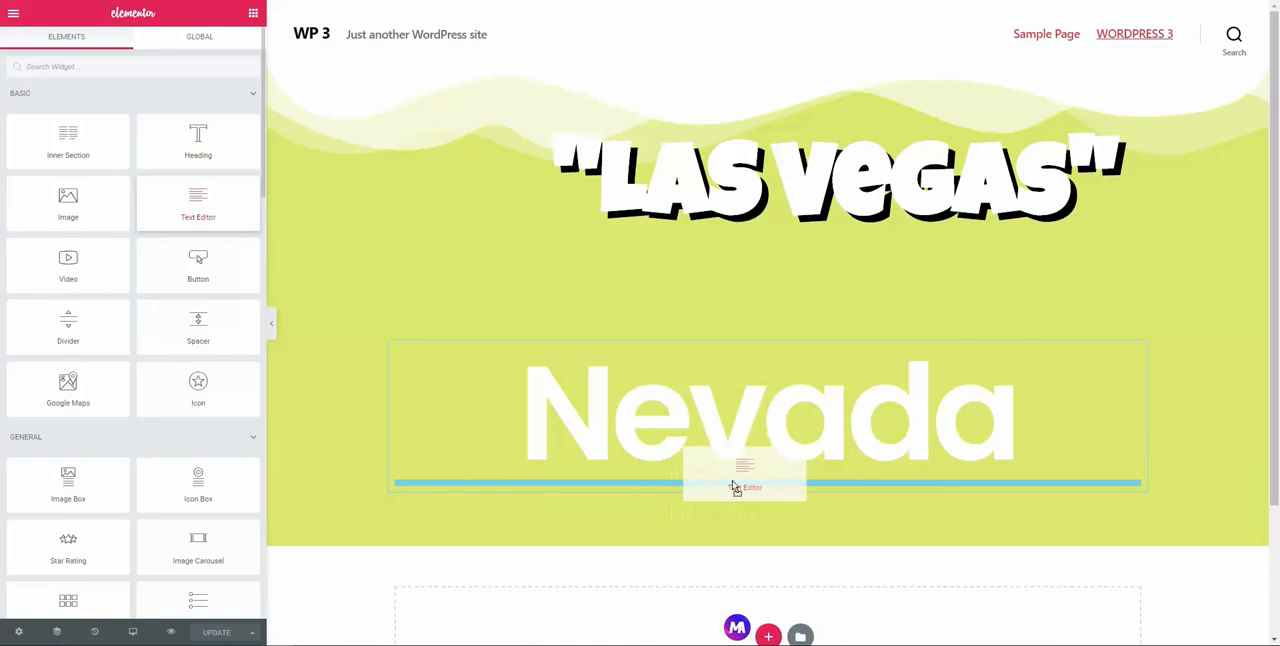
pyautogui.click(744, 488)
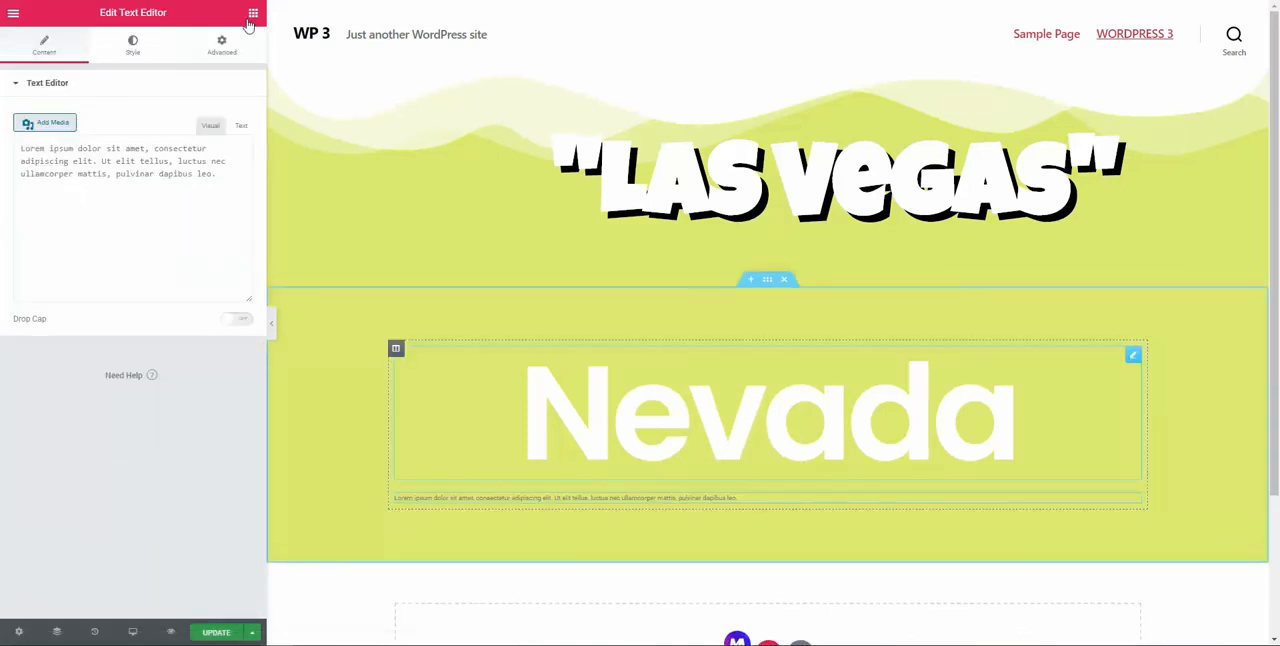
pyautogui.click(252, 12)
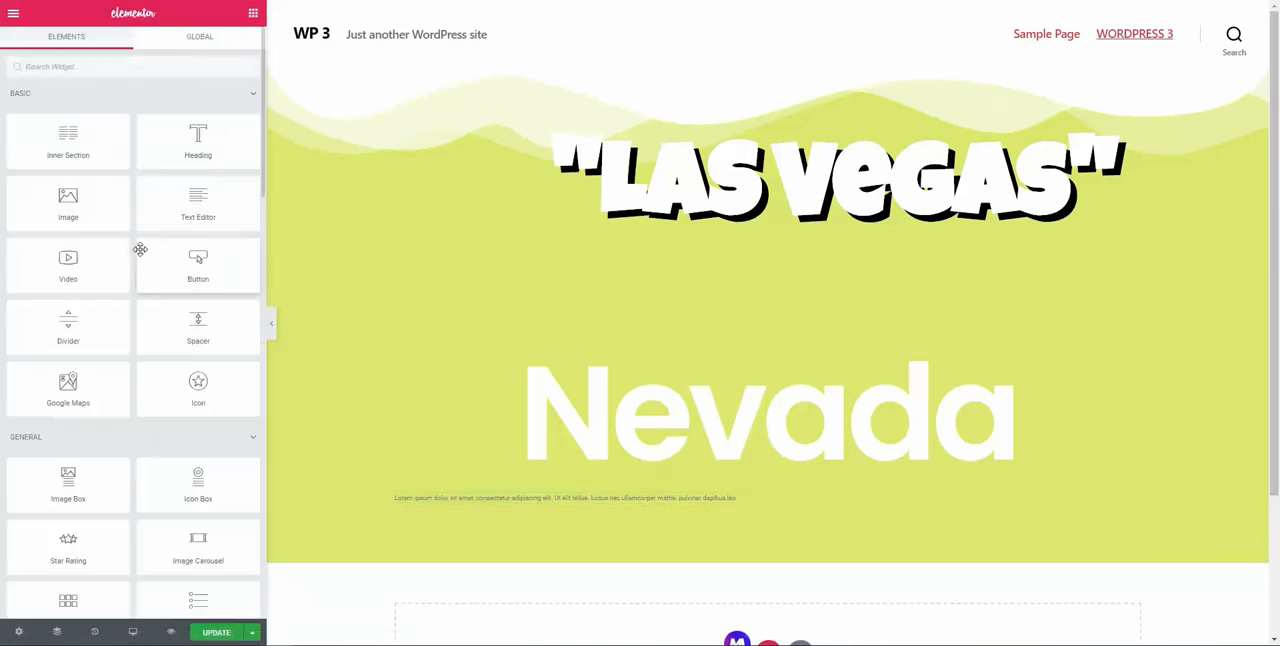
pyautogui.moveTo(198, 264); pyautogui.dragTo(660, 520)
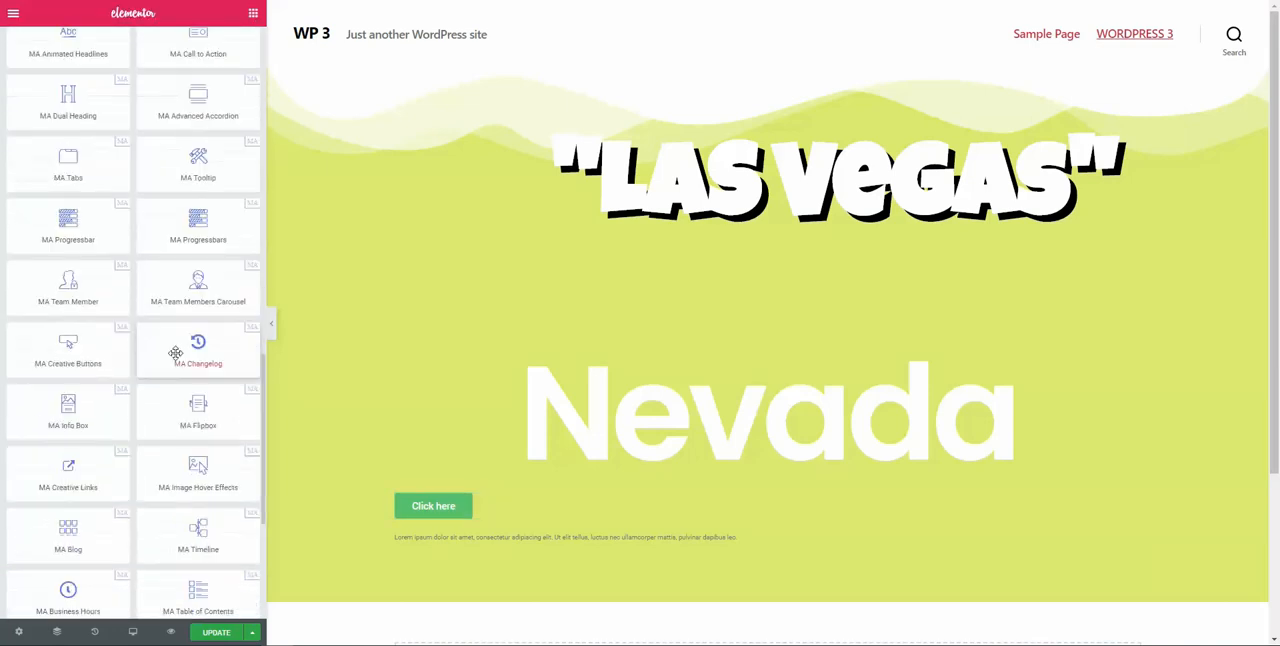
# - Place an MA Info Box in a new three-column section below
pyautogui.scroll(-3)
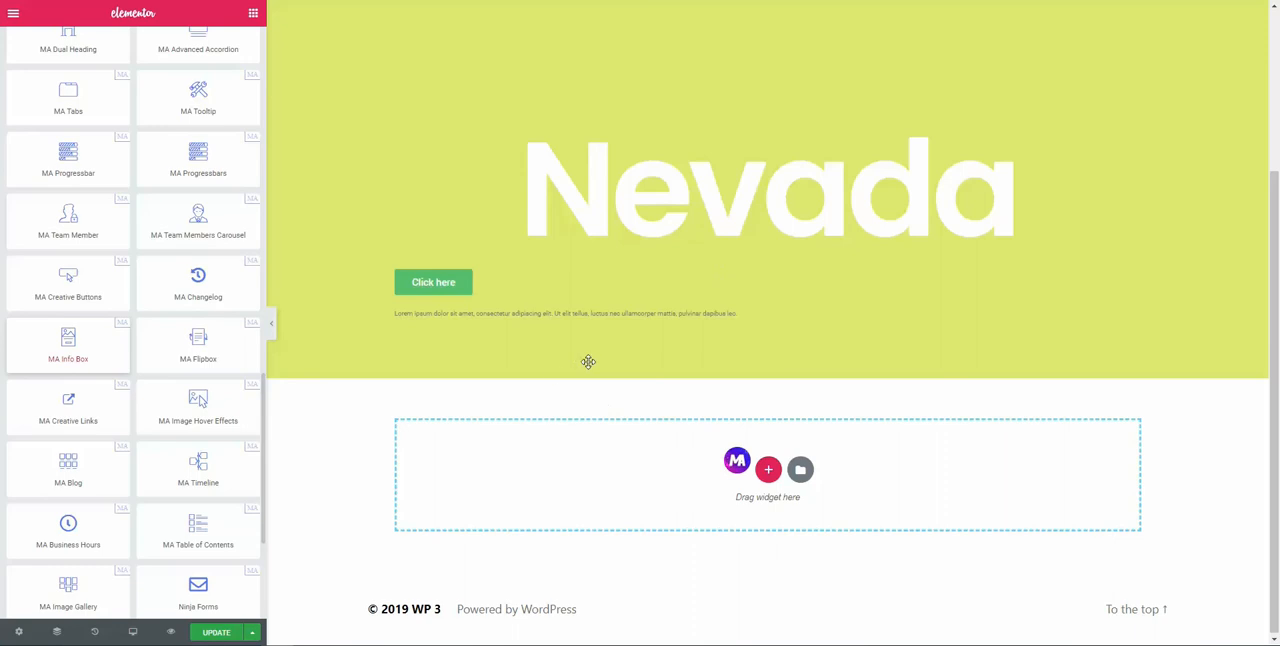
pyautogui.moveTo(68, 338); pyautogui.dragTo(768, 476)
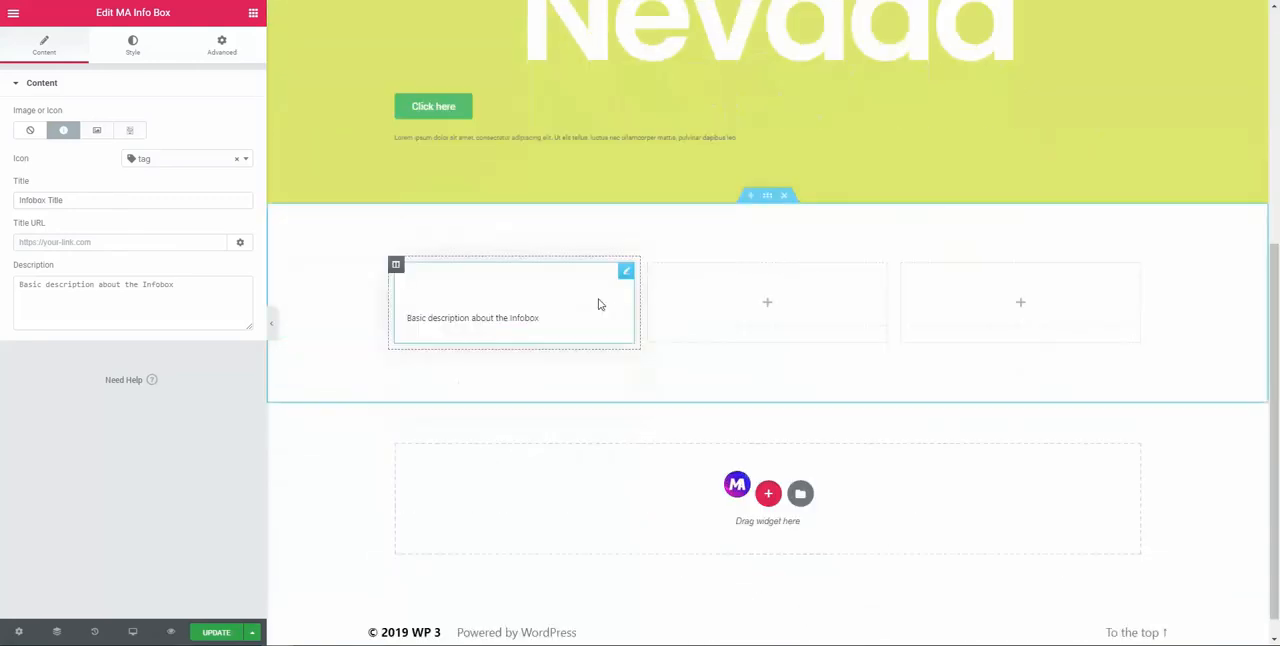
pyautogui.scroll(-3)
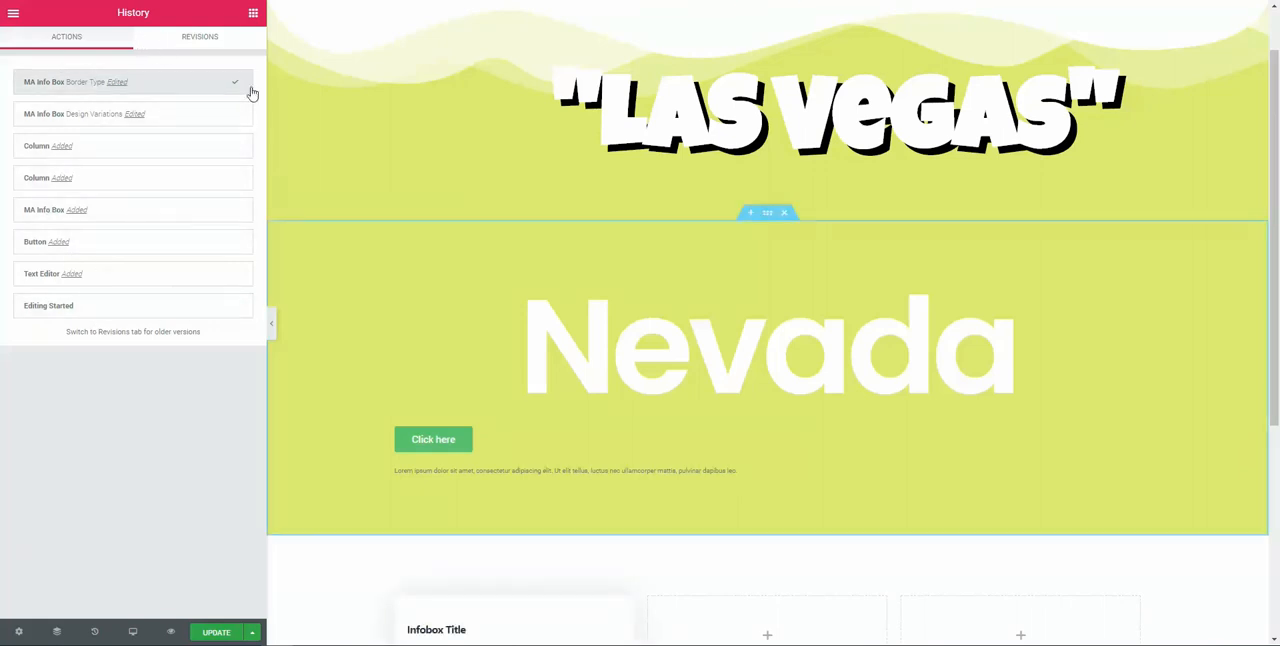
# - Check Revisions for no new autosave, then reload the editor page from the context menu
pyautogui.click(200, 36)
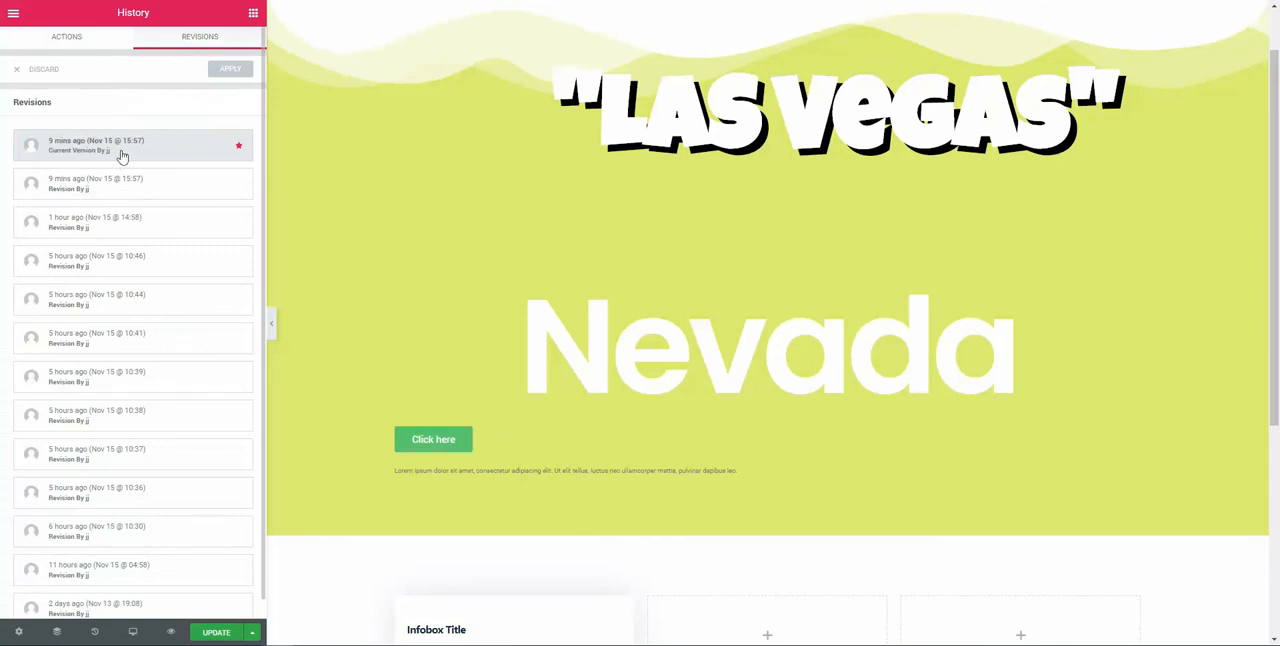
pyautogui.click(66, 36)
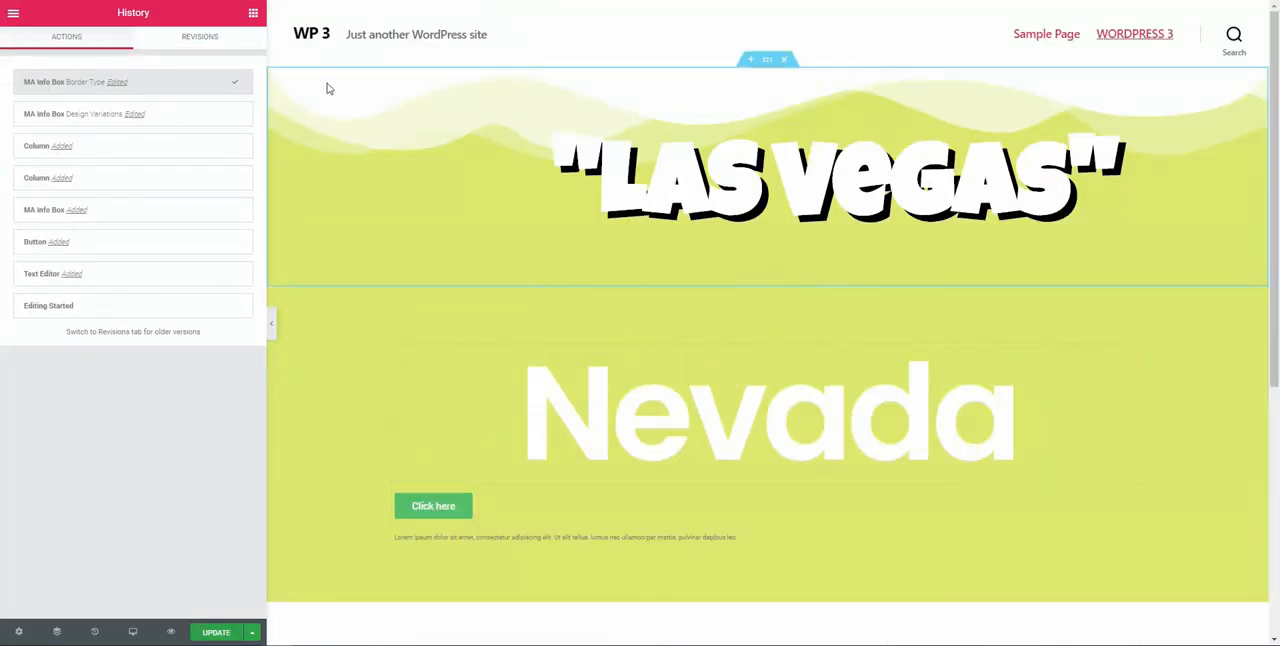
pyautogui.rightClick(248, 452)
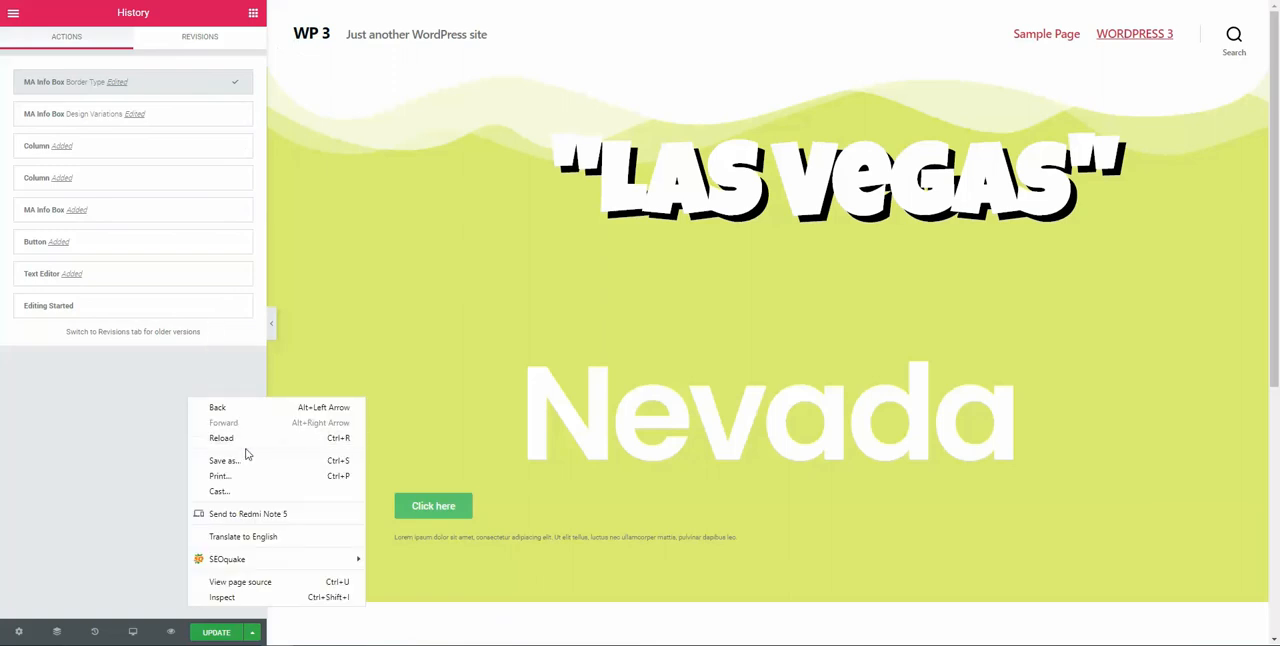
pyautogui.click(220, 438)
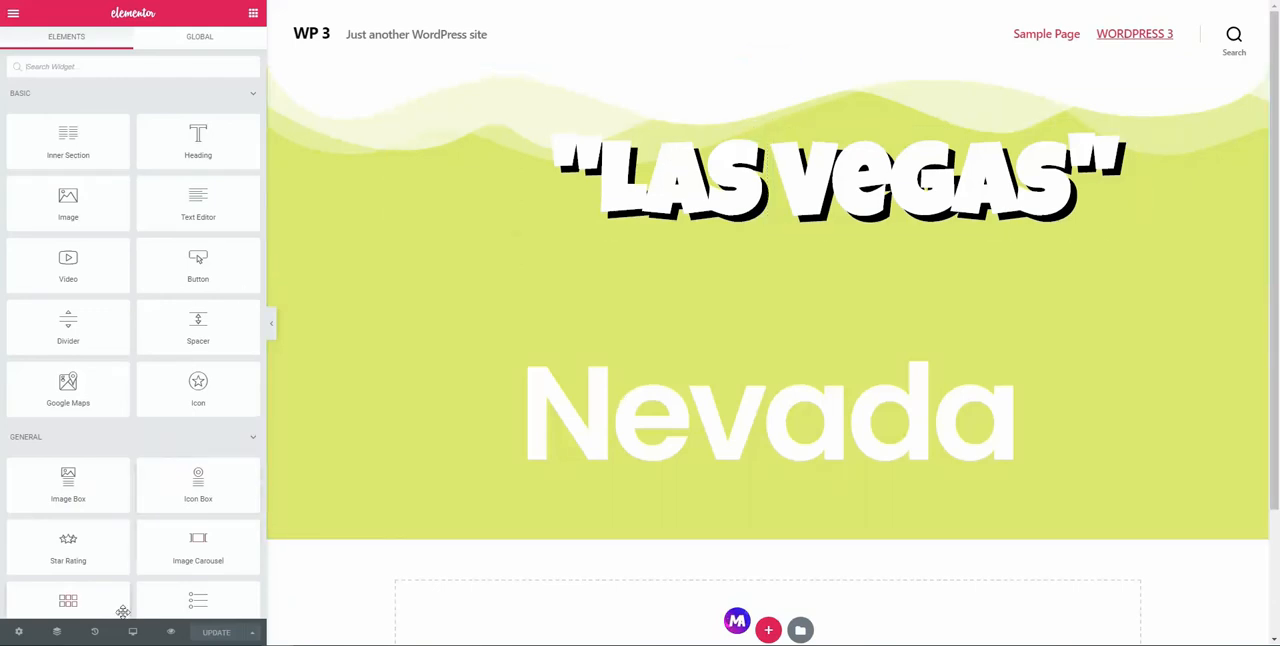
# - Confirm the revisions list still tops with the 11-minute-old entry, then return to the Master Addons article
pyautogui.click(94, 632)
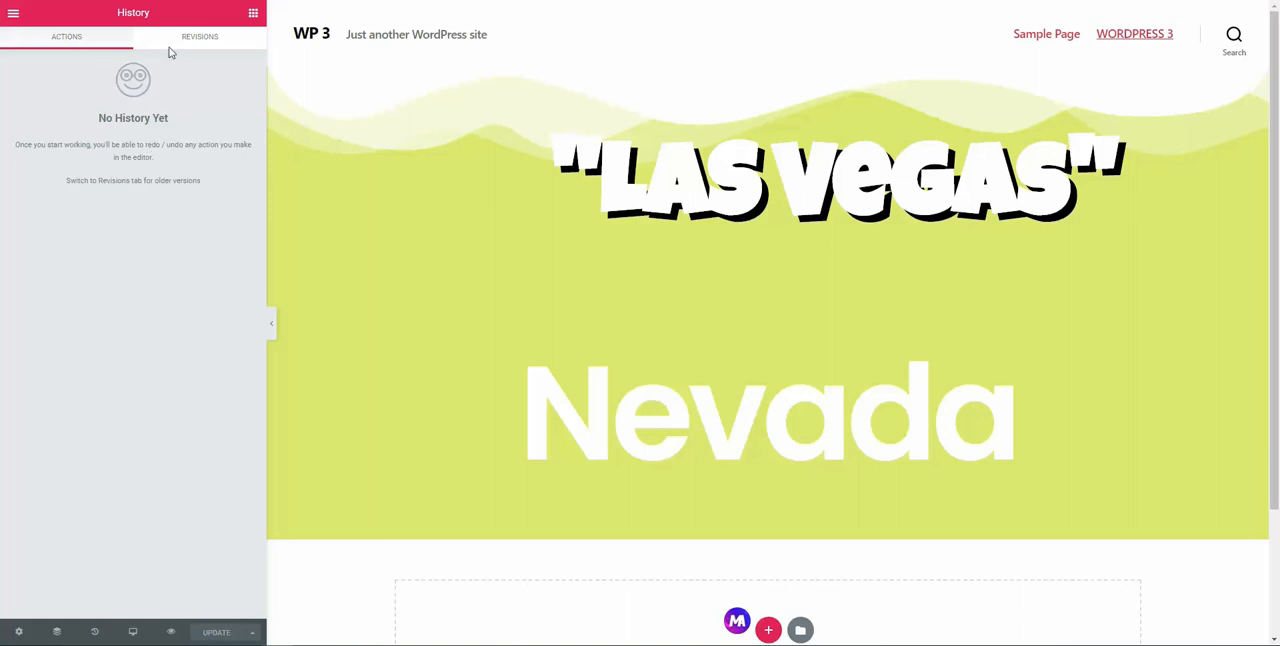
pyautogui.click(200, 36)
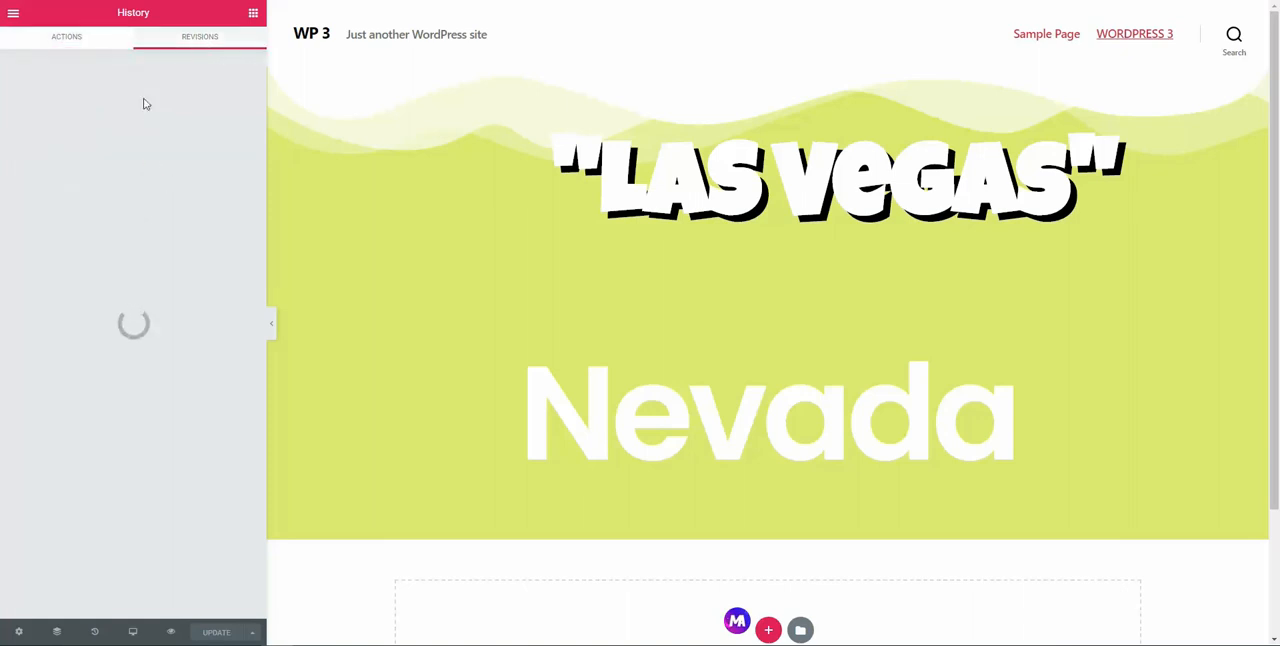
pyautogui.moveTo(138, 162)
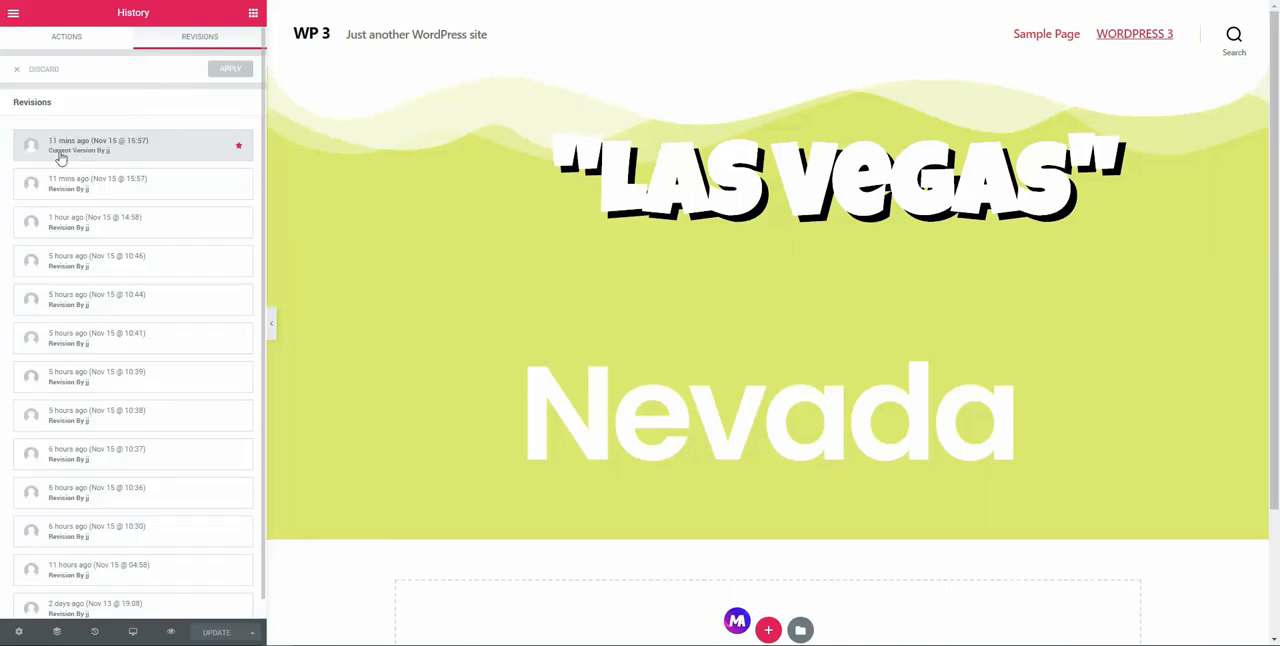
pyautogui.moveTo(350, 408)
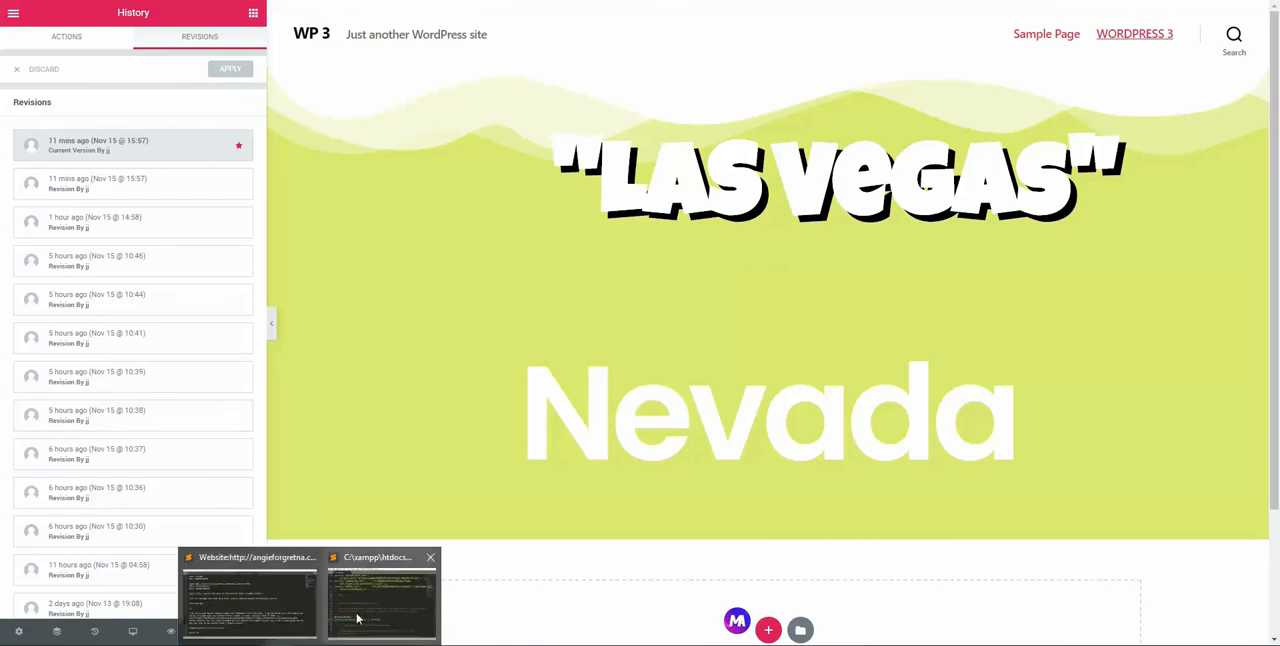
pyautogui.click(382, 600)
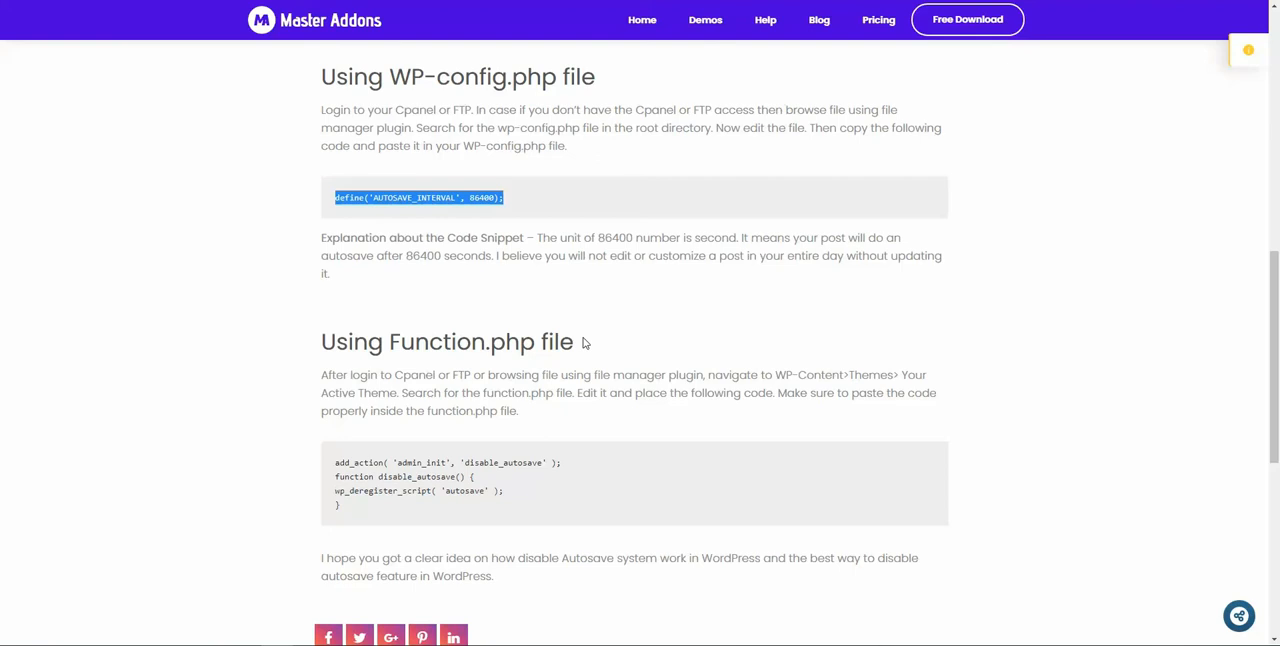
pyautogui.moveTo(584, 344)
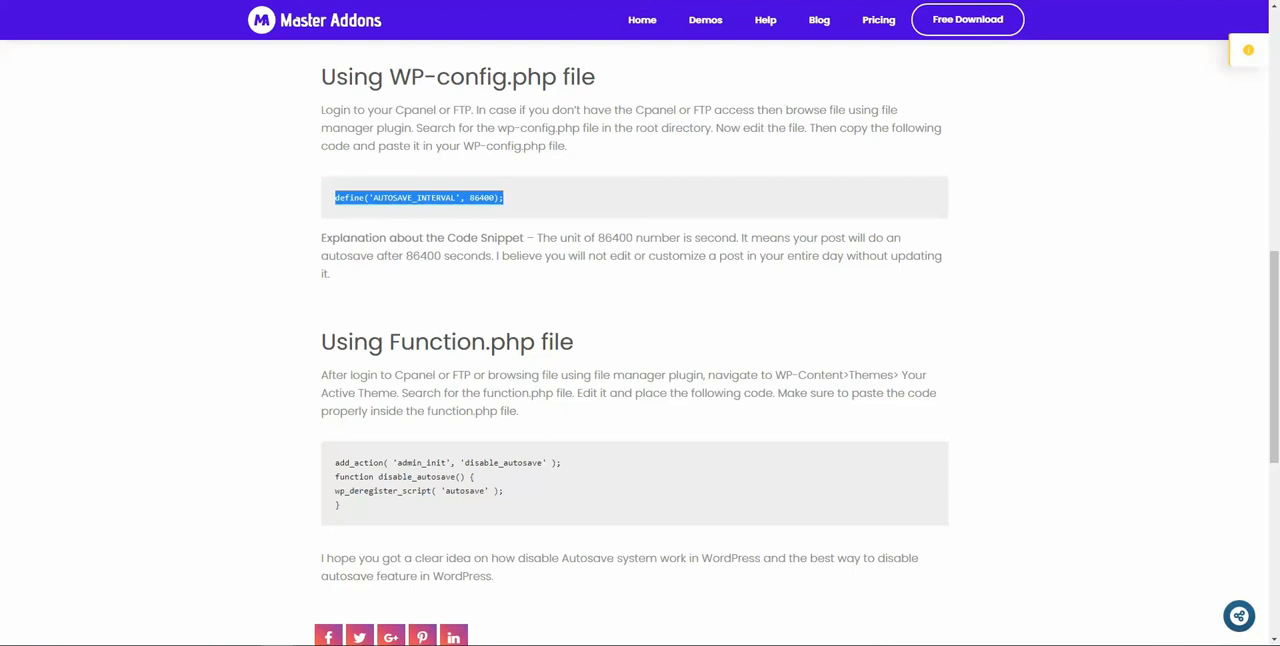